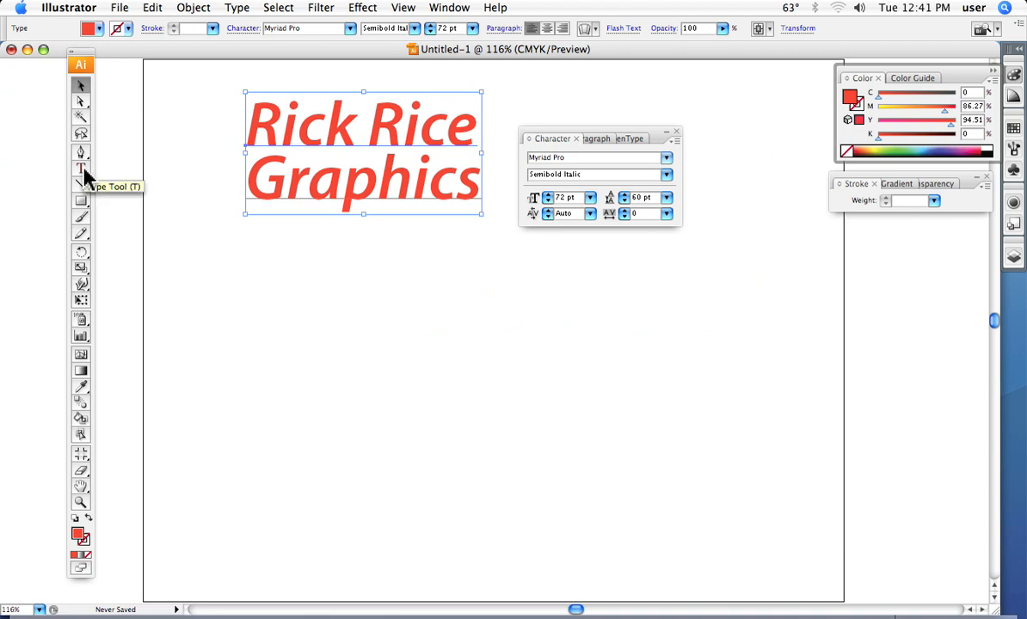
Open the Rectangle tool flyout to reach the Ellipse Tool.
{"action": "left_click", "coordinate": [81, 168]}
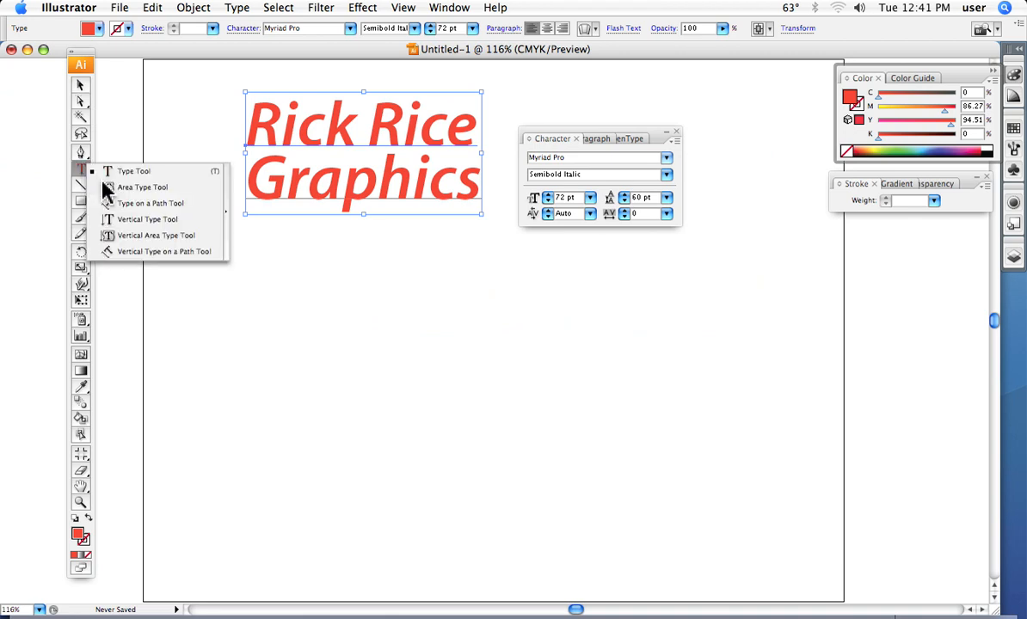
{"action": "mouse_move", "coordinate": [137, 206]}
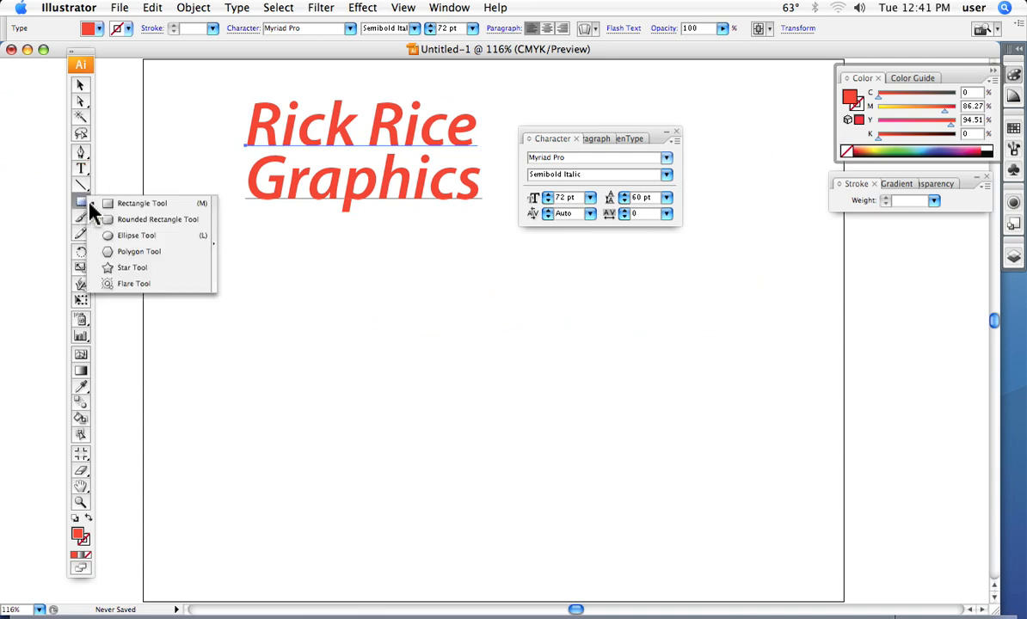
{"action": "mouse_move", "coordinate": [136, 235]}
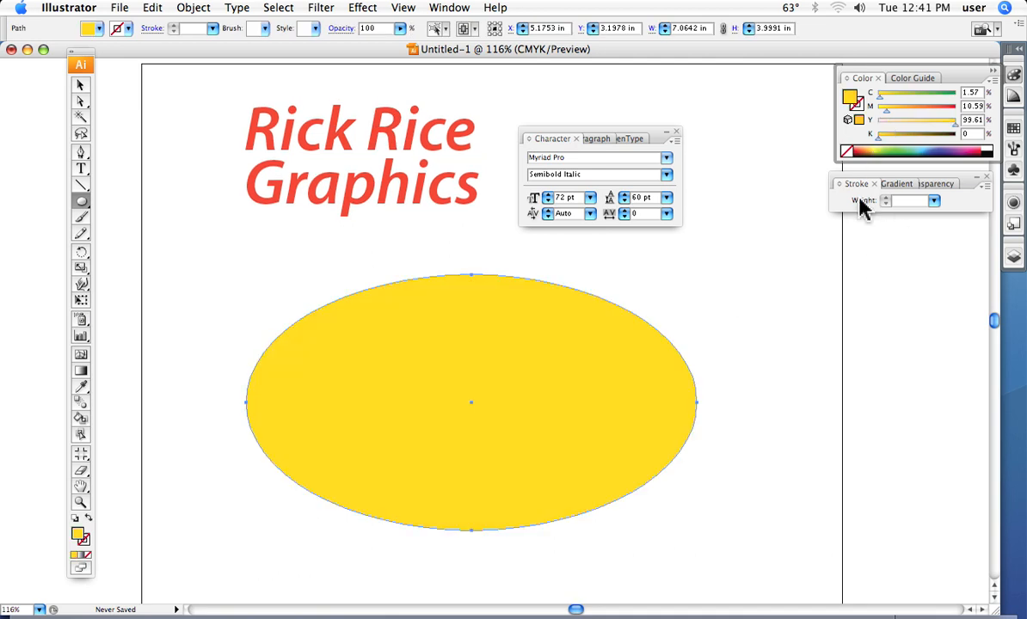
{"action": "mouse_move", "coordinate": [806, 280]}
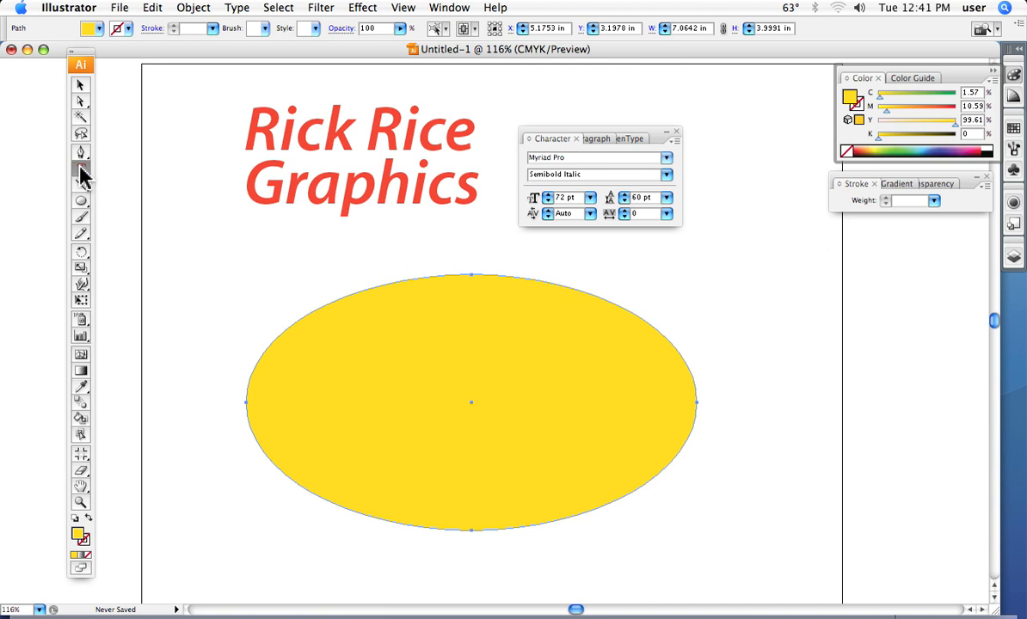
Choose the Area Type Tool from the Type tool flyout.
{"action": "left_click", "coordinate": [81, 170]}
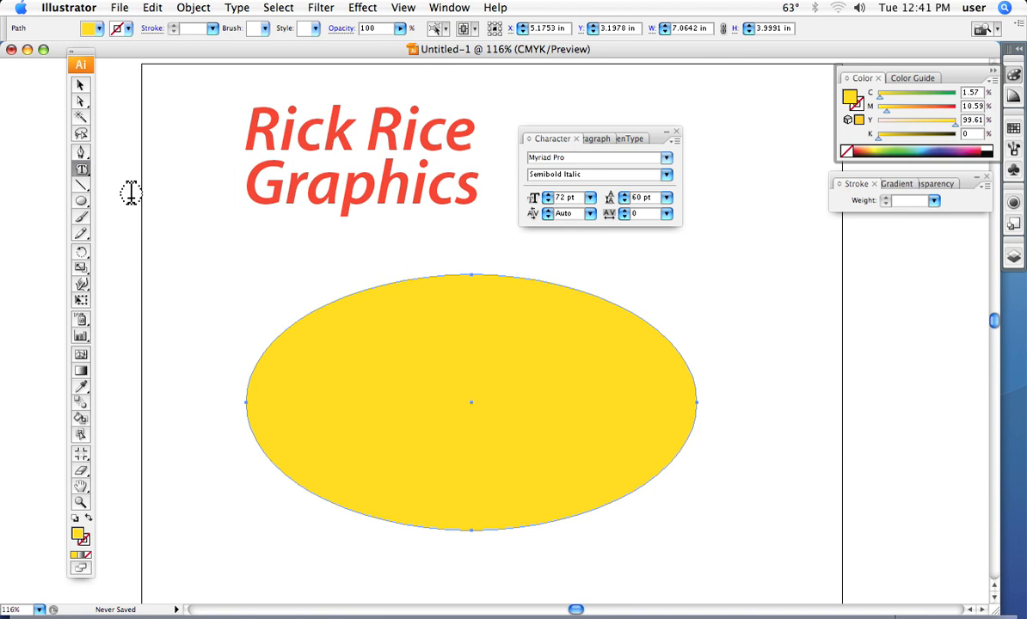
{"action": "mouse_move", "coordinate": [492, 417]}
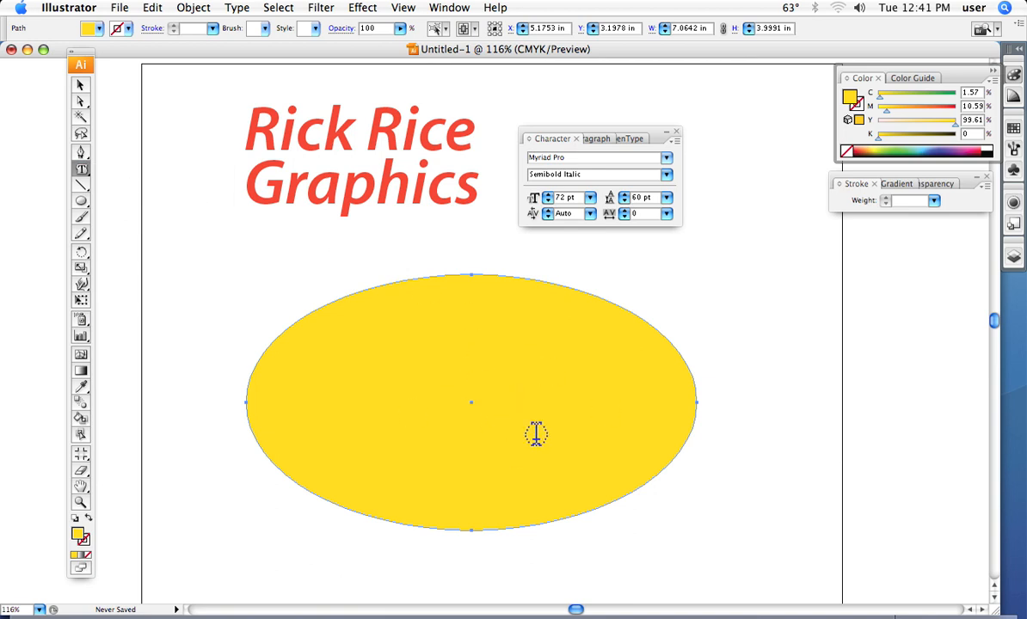
{"action": "mouse_move", "coordinate": [308, 335]}
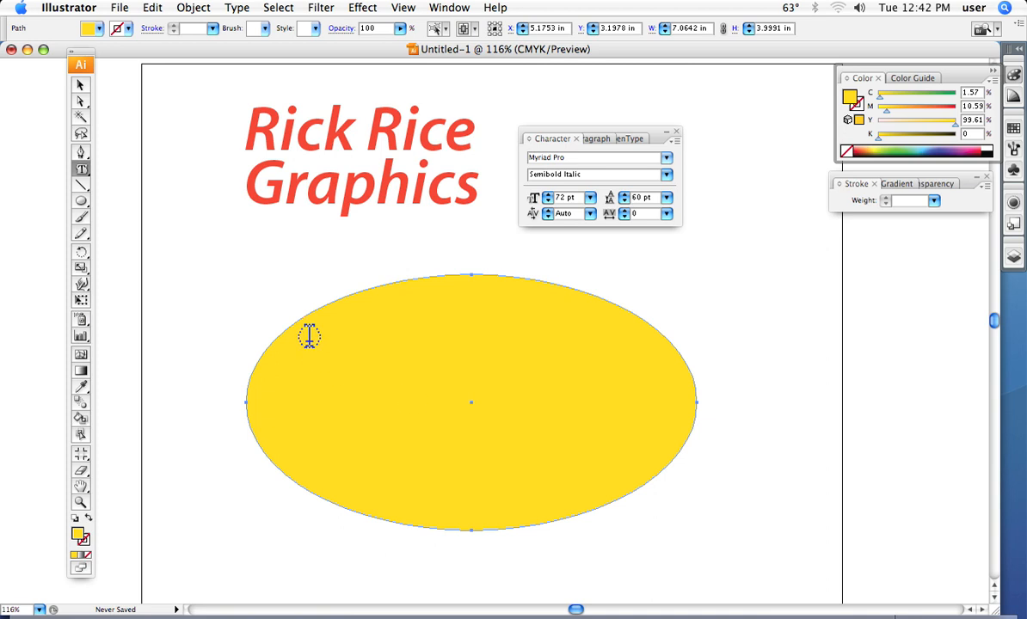
{"action": "mouse_move", "coordinate": [334, 296]}
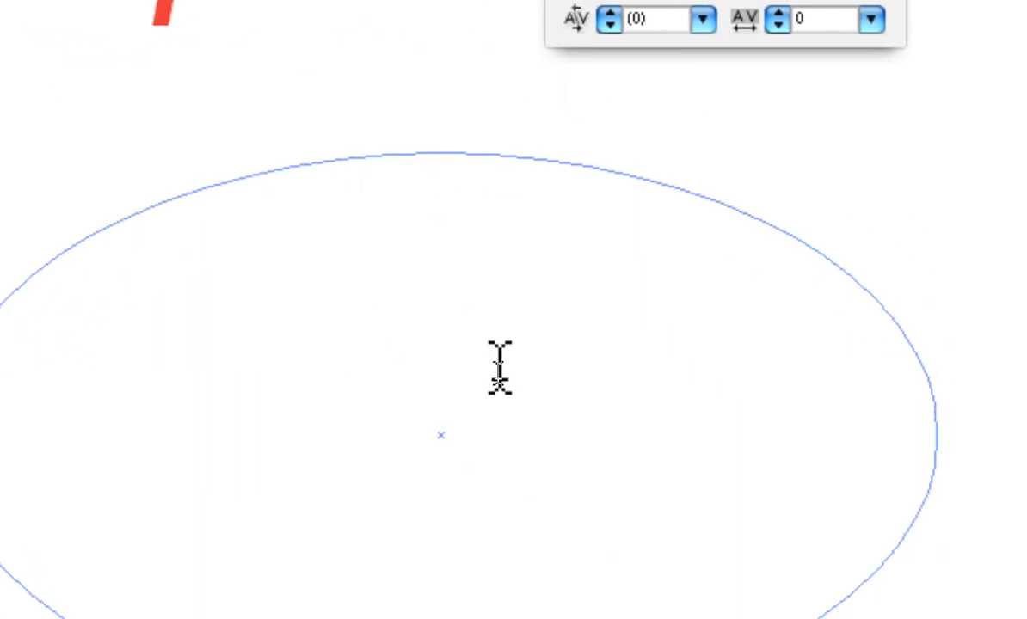
Turn the ellipse into a text container and type placeholder text that wraps inside it.
{"action": "left_click", "coordinate": [501, 378]}
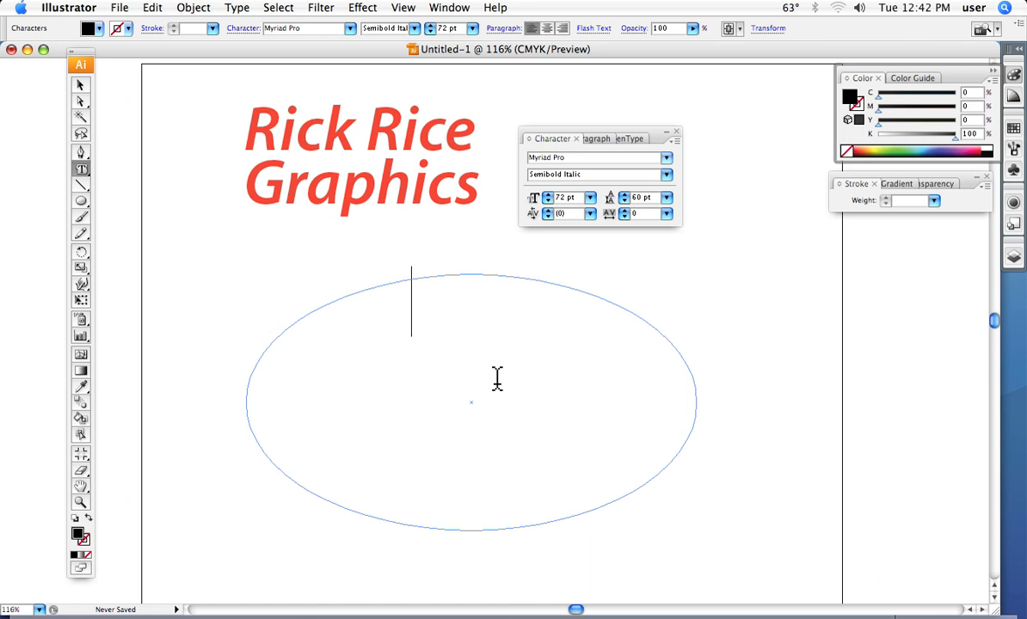
{"action": "type", "text": "er"}
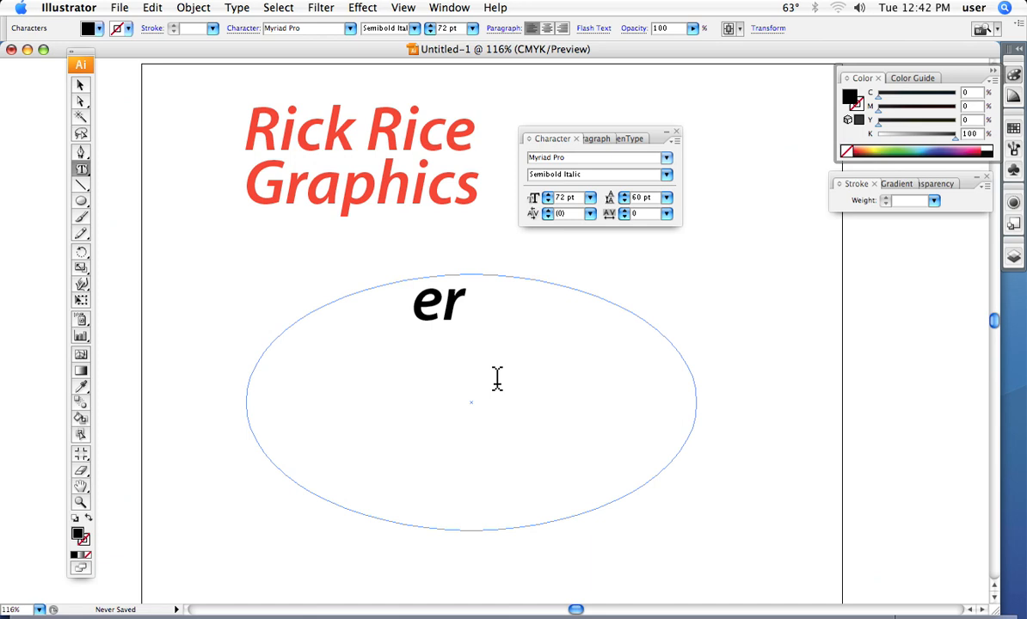
{"action": "type", "text": "nrwerewr-wofjrojetoitr[orggmgm"}
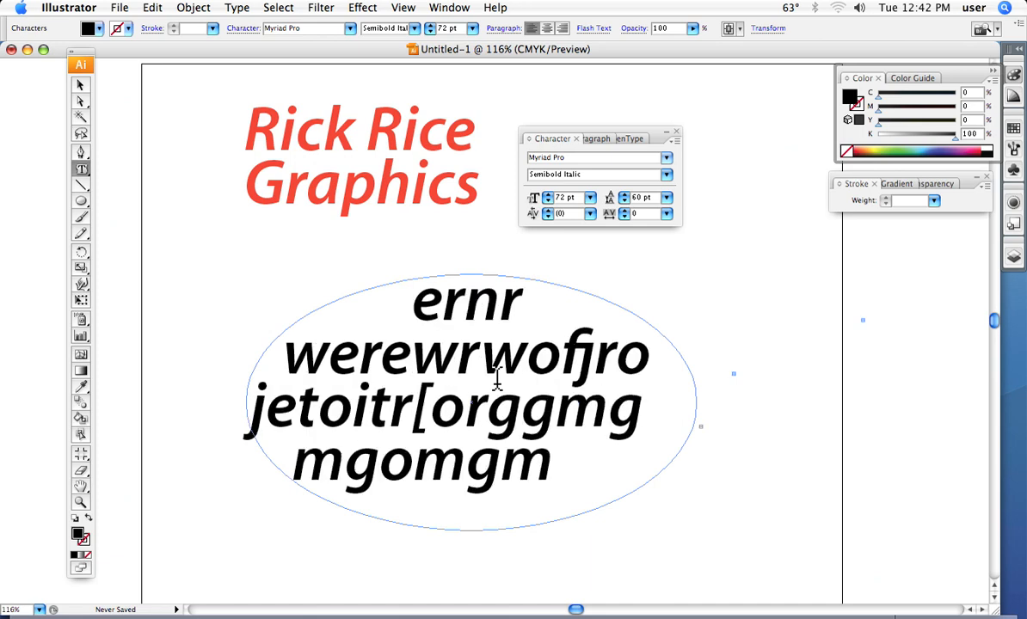
{"action": "type", "text": "gom"}
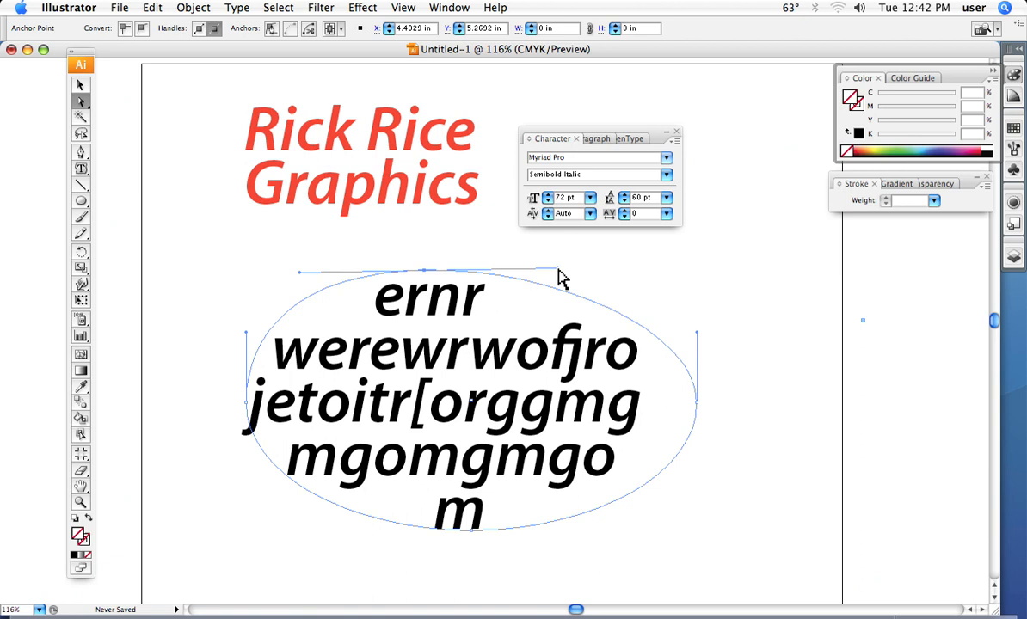
{"action": "mouse_move", "coordinate": [497, 408]}
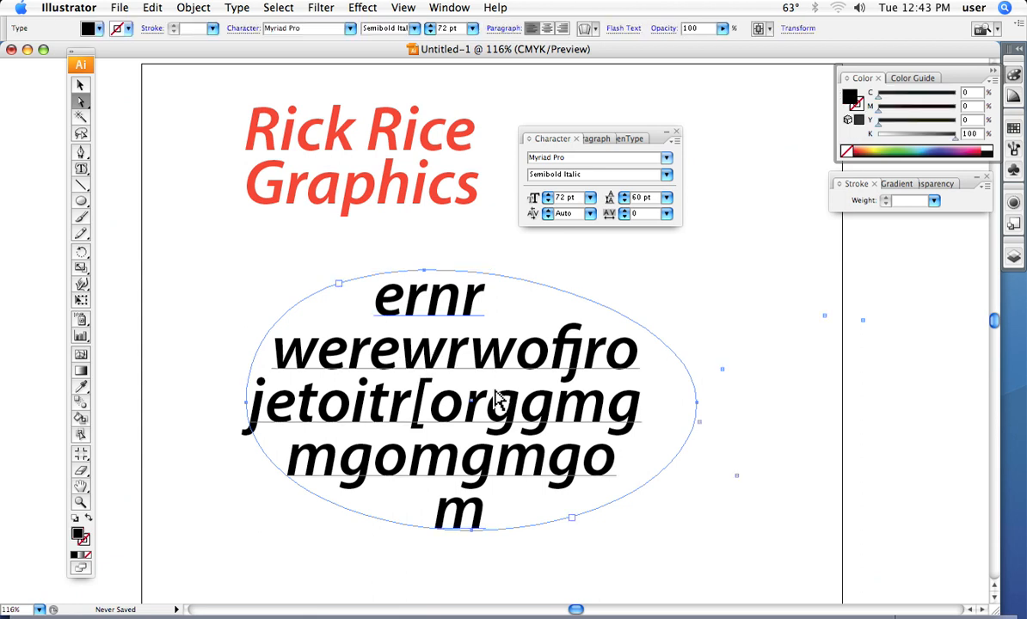
{"action": "mouse_move", "coordinate": [442, 331]}
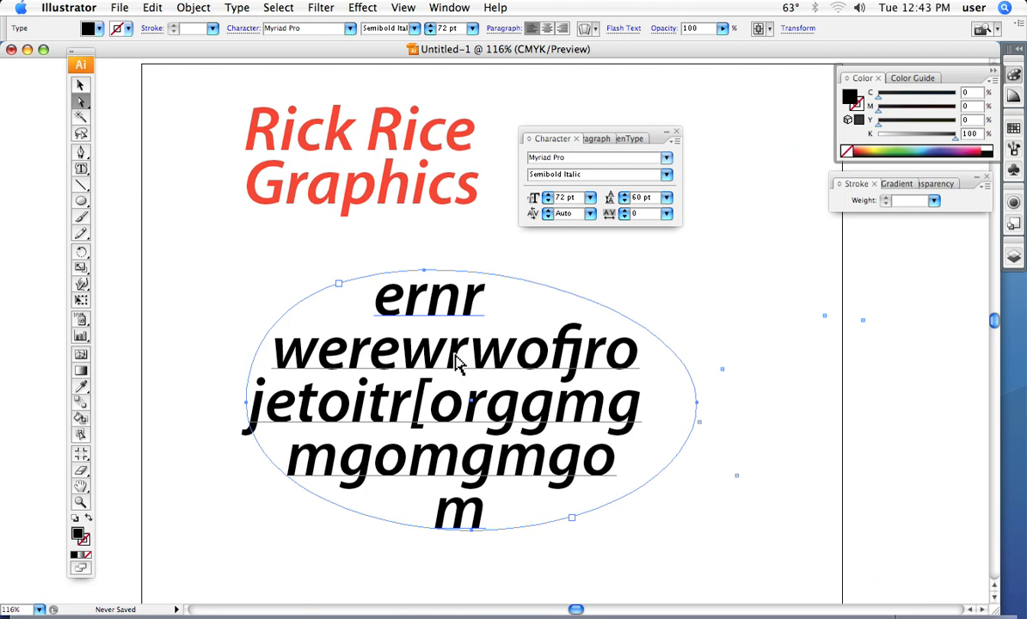
{"action": "left_click", "coordinate": [305, 29]}
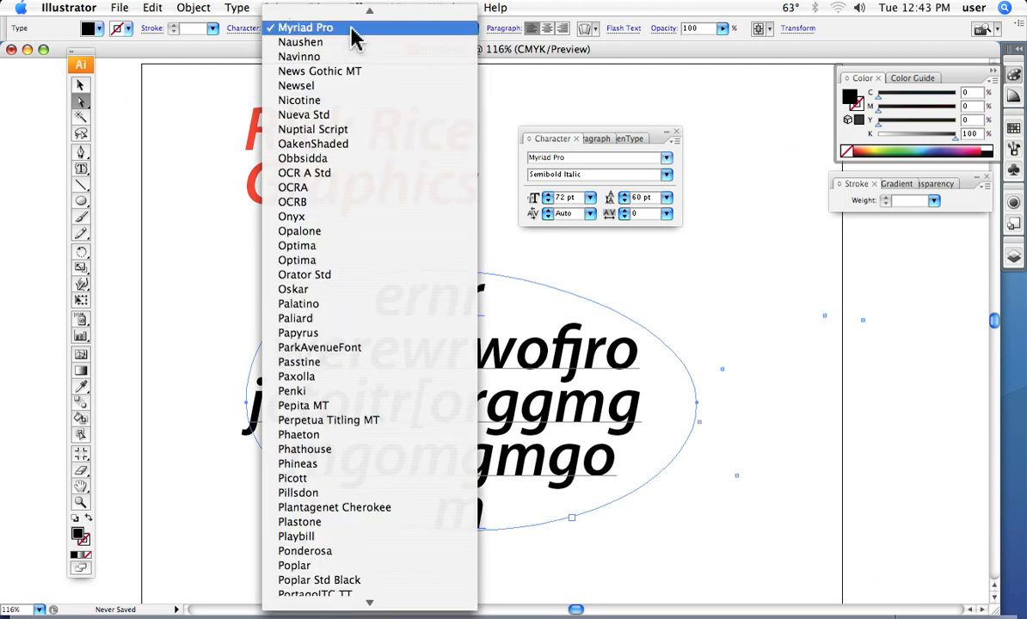
{"action": "left_click", "coordinate": [305, 26]}
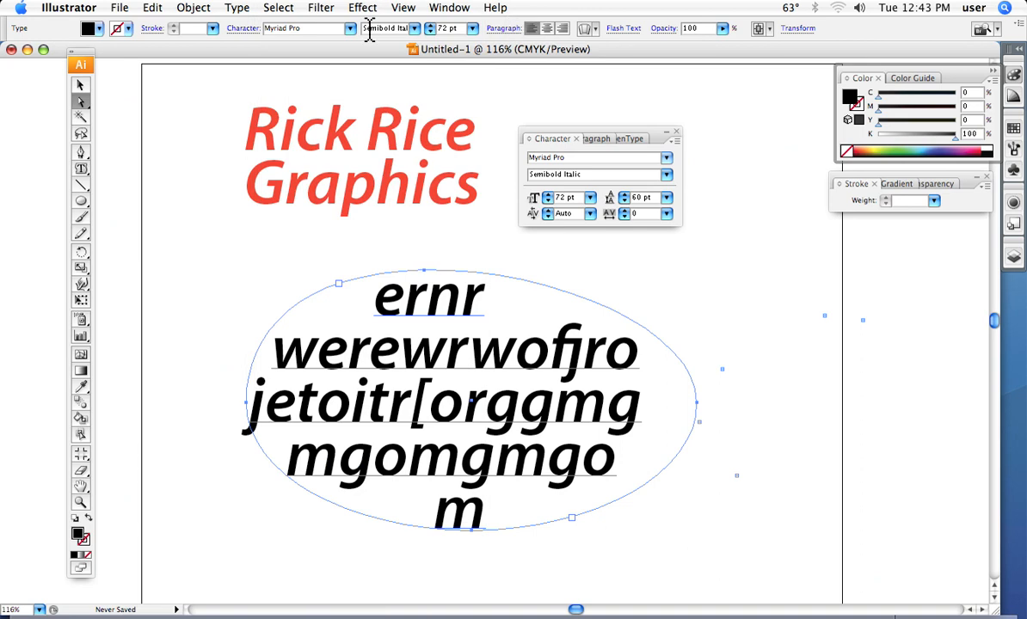
{"action": "left_click", "coordinate": [418, 29]}
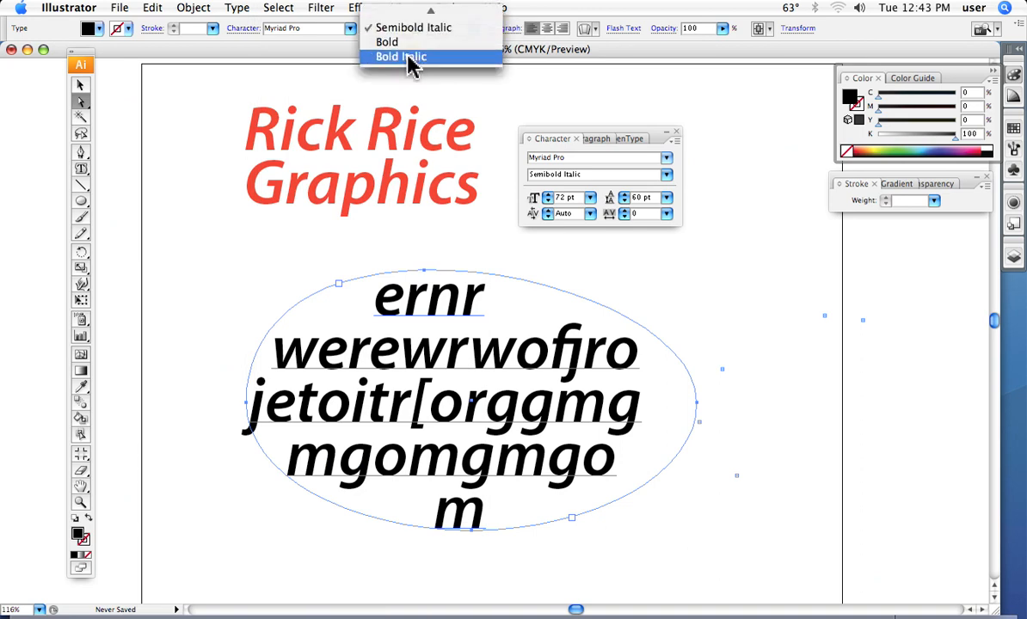
{"action": "left_click", "coordinate": [399, 56]}
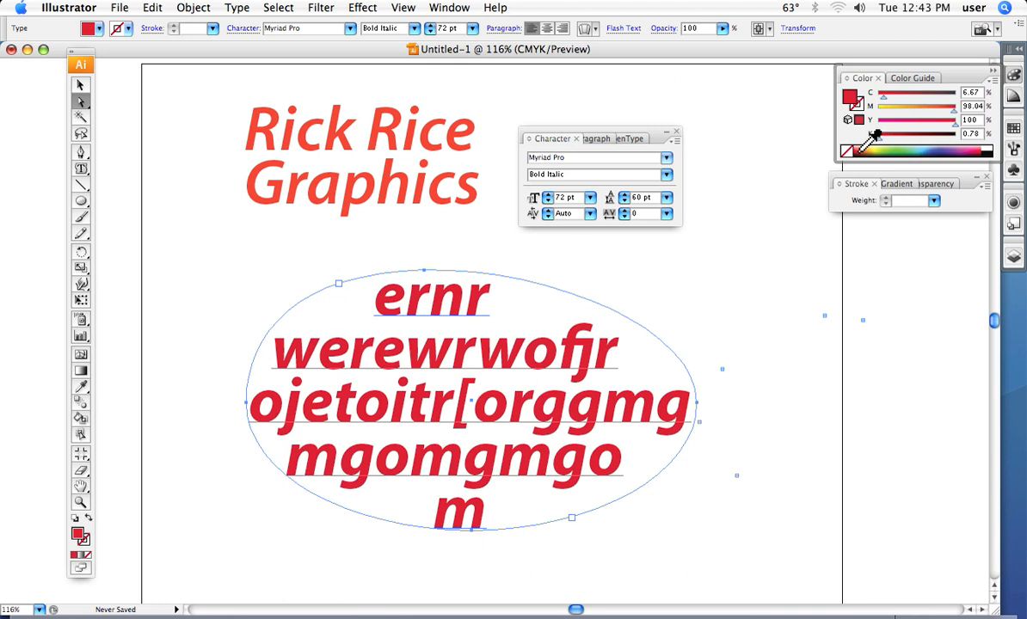
{"action": "mouse_move", "coordinate": [215, 288]}
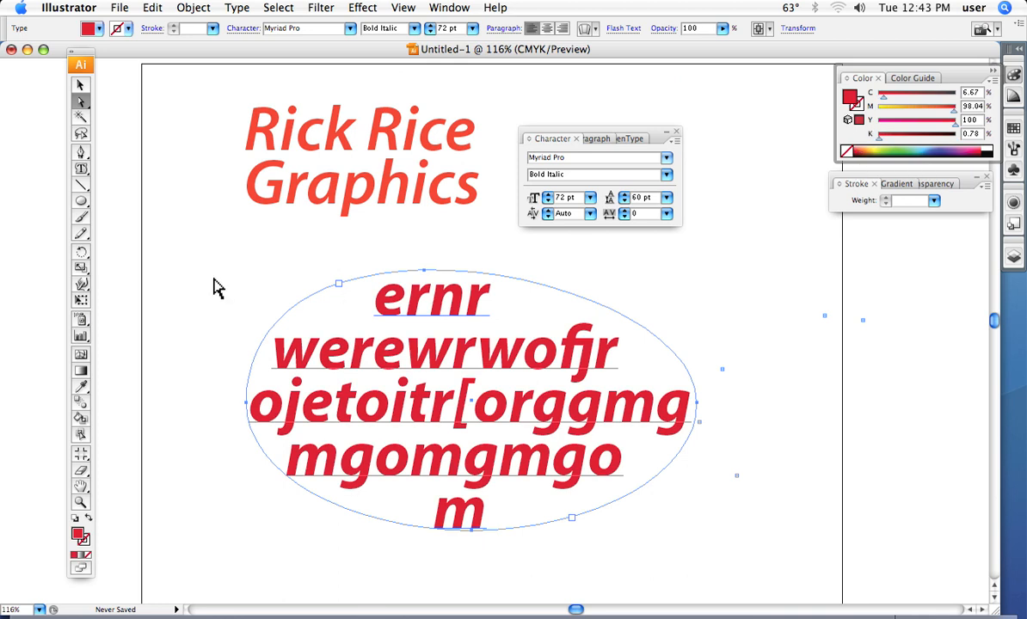
{"action": "mouse_move", "coordinate": [395, 368]}
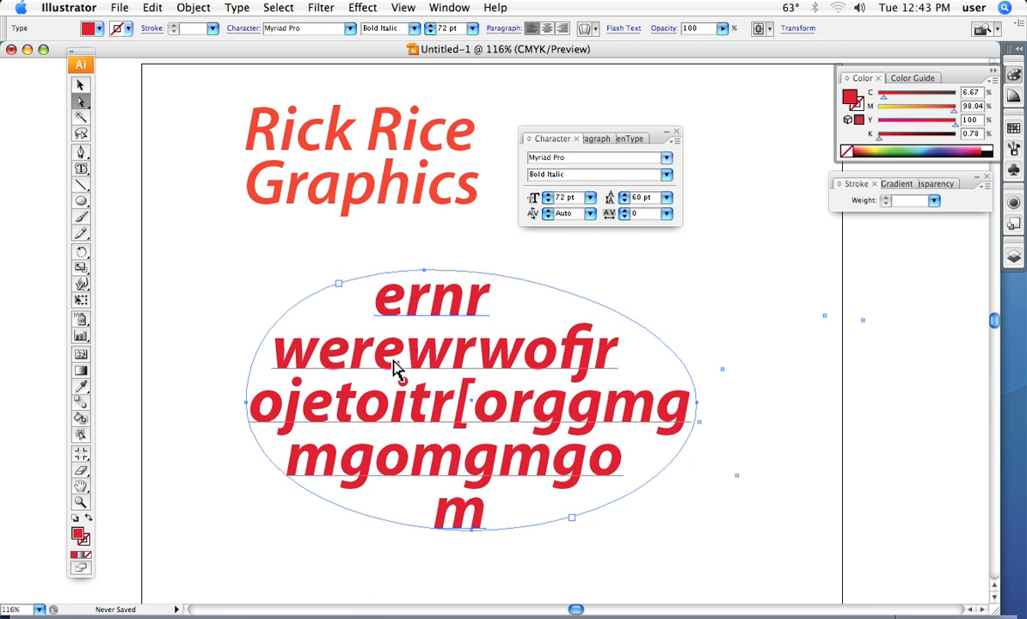
{"action": "mouse_move", "coordinate": [828, 207]}
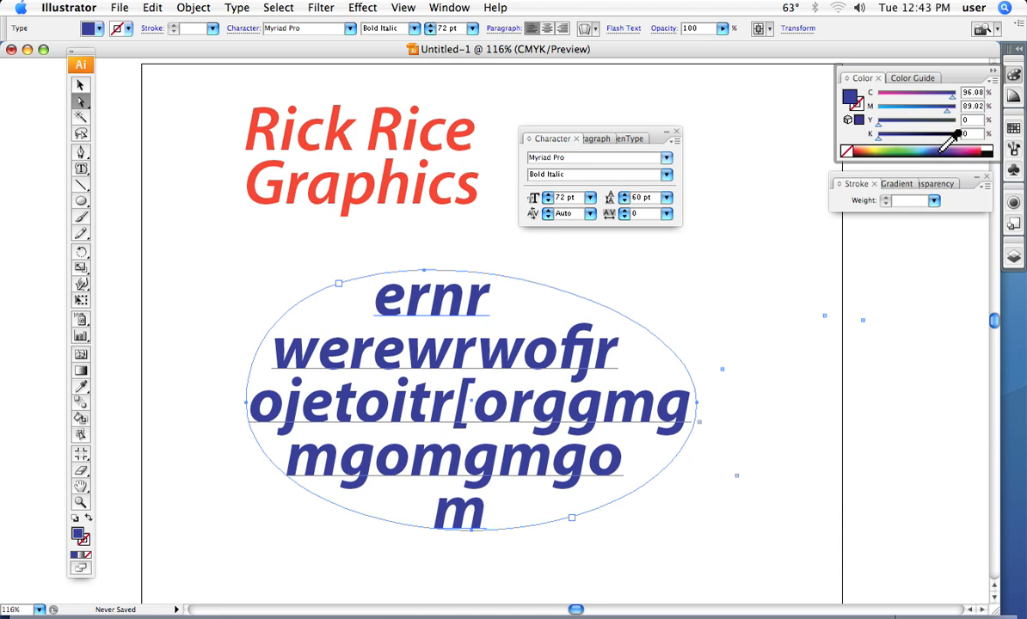
{"action": "mouse_move", "coordinate": [314, 331]}
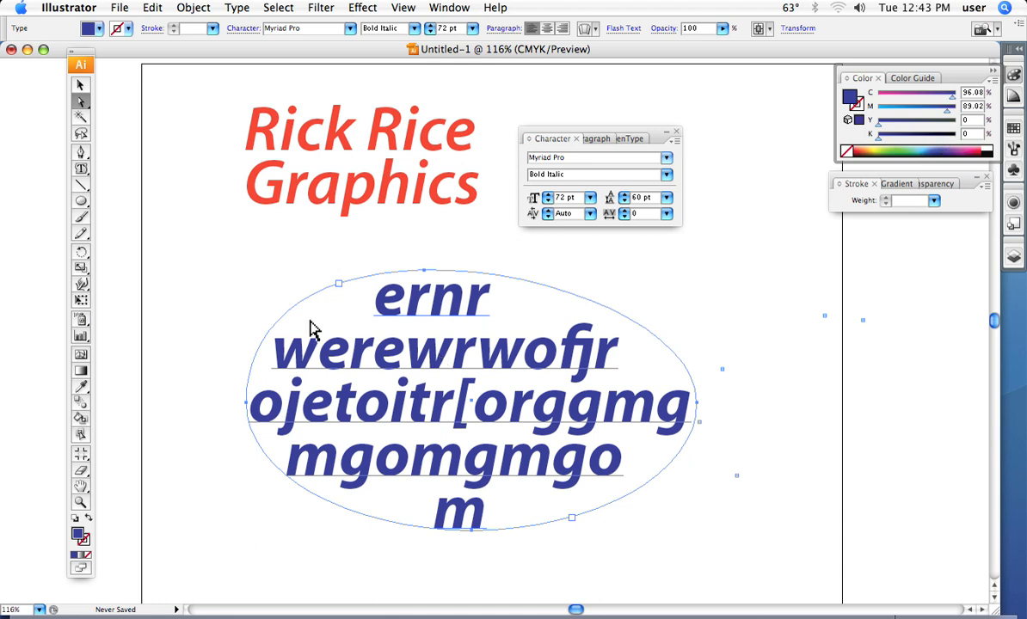
{"action": "mouse_move", "coordinate": [389, 461]}
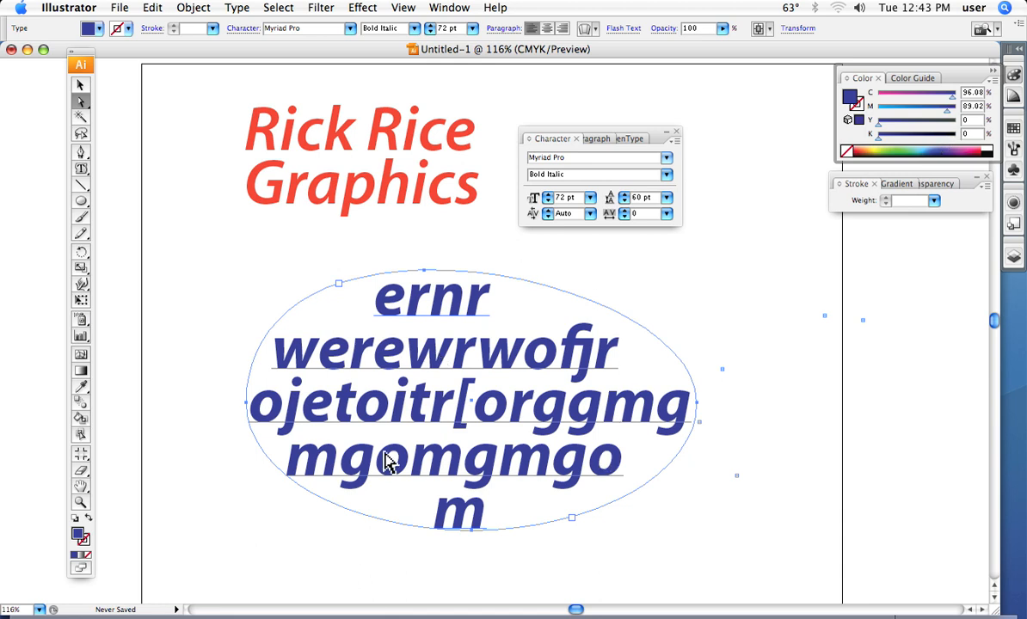
{"action": "mouse_move", "coordinate": [362, 442]}
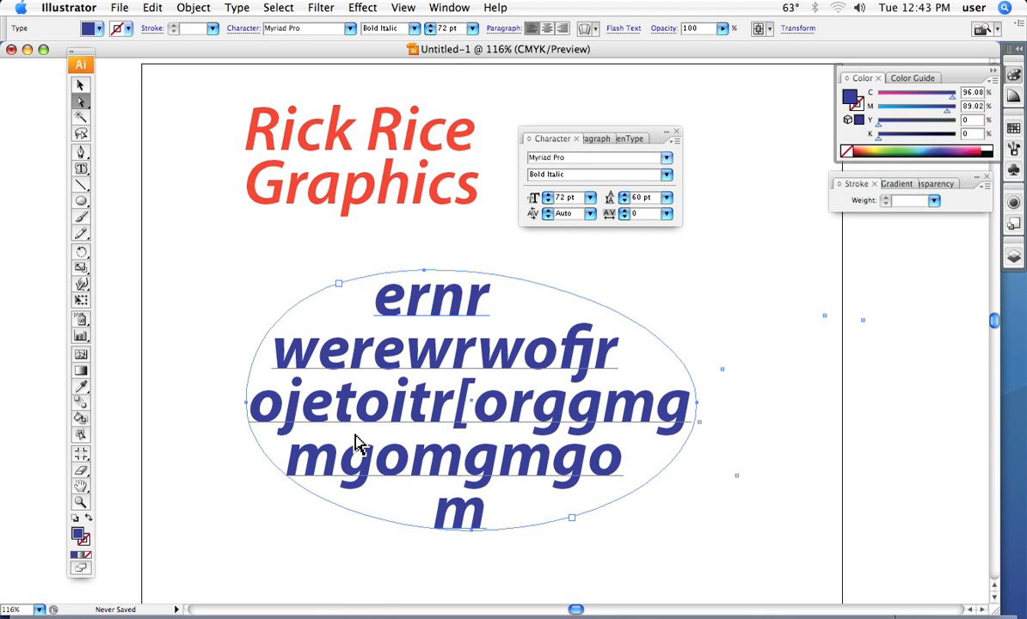
{"action": "mouse_move", "coordinate": [464, 315]}
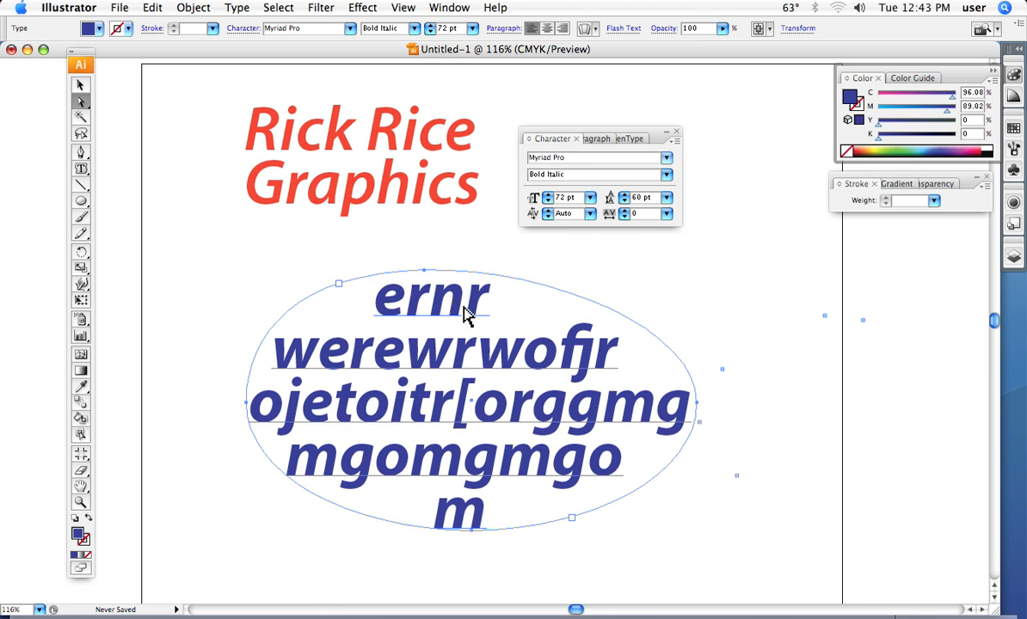
{"action": "mouse_move", "coordinate": [394, 329]}
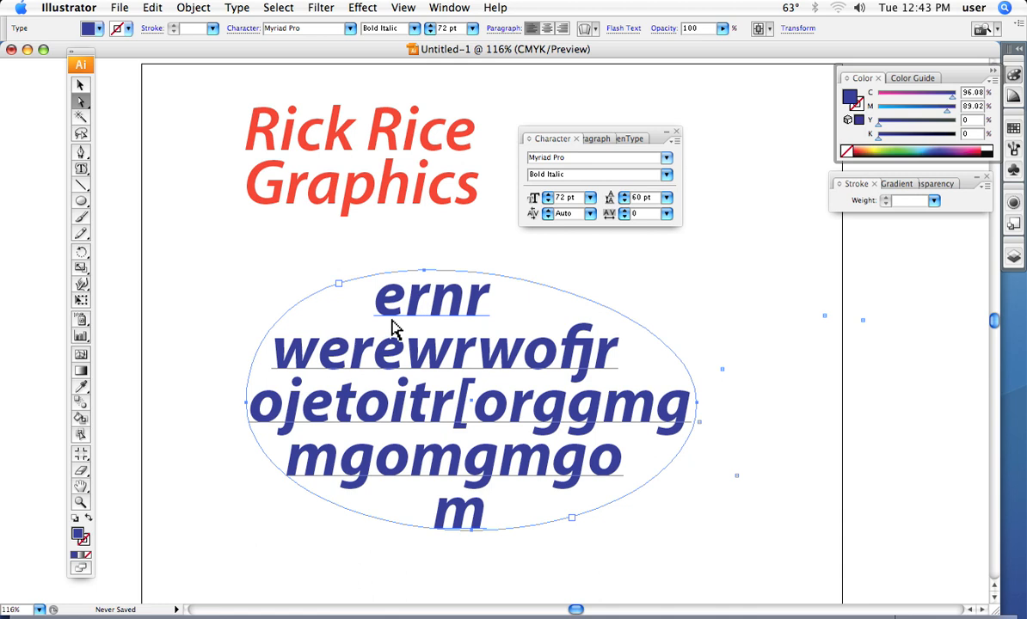
{"action": "mouse_move", "coordinate": [301, 306]}
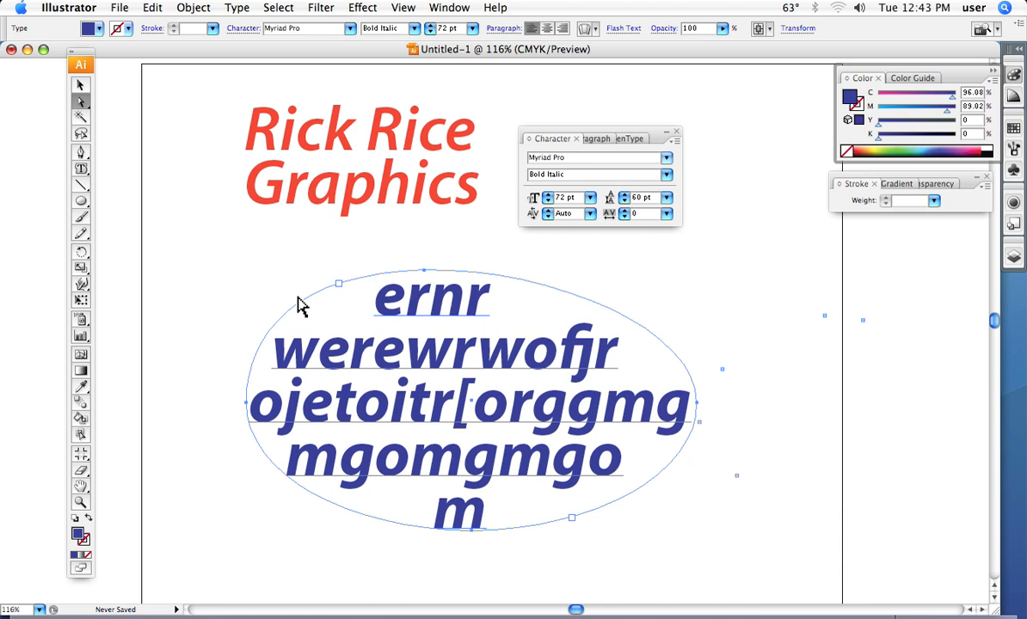
{"action": "mouse_move", "coordinate": [295, 333]}
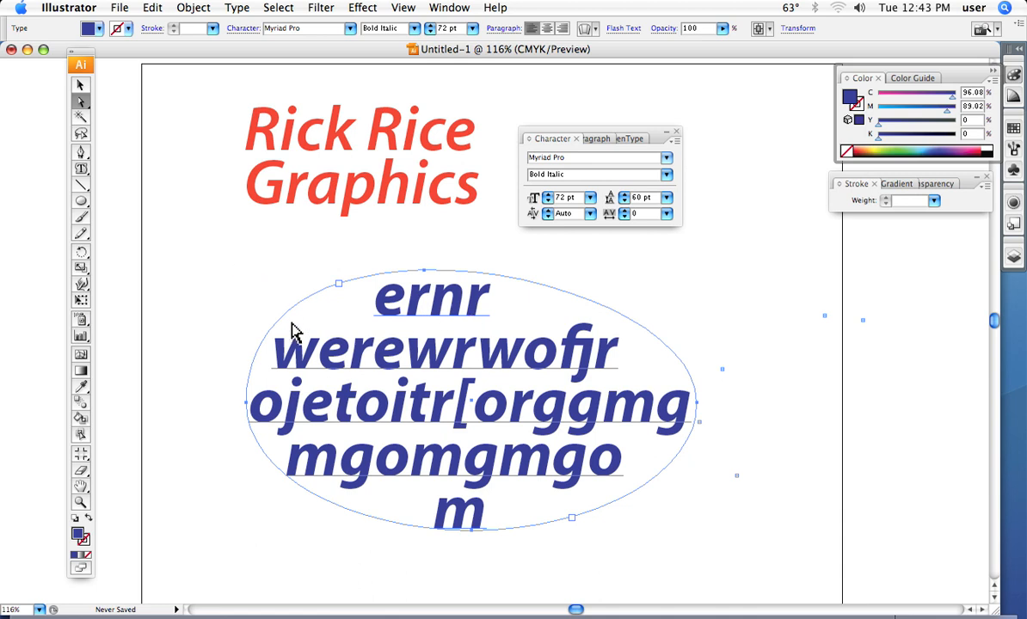
{"action": "mouse_move", "coordinate": [264, 363]}
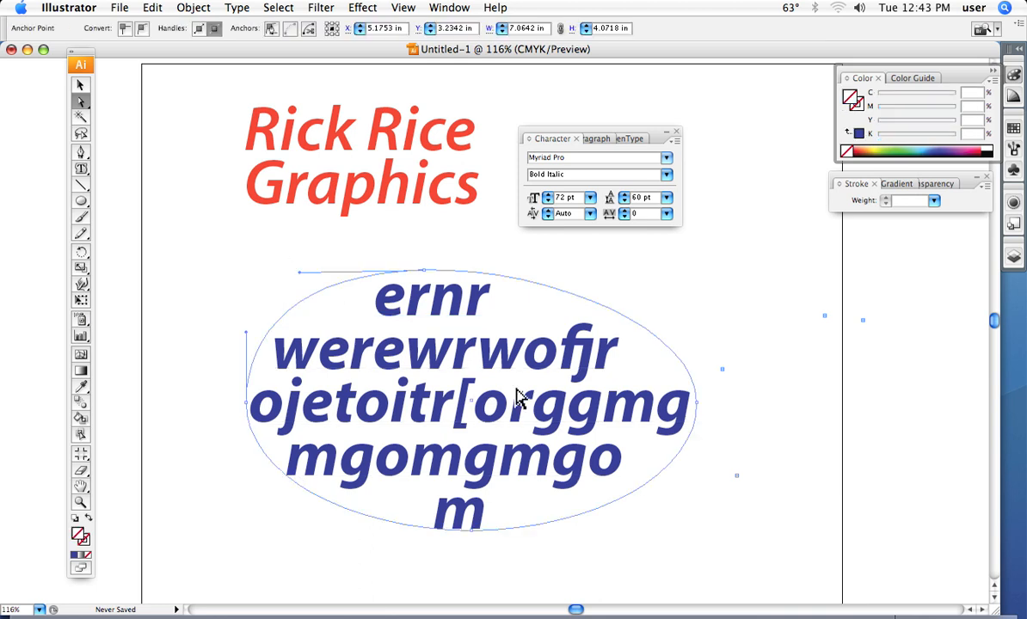
{"action": "mouse_move", "coordinate": [434, 348]}
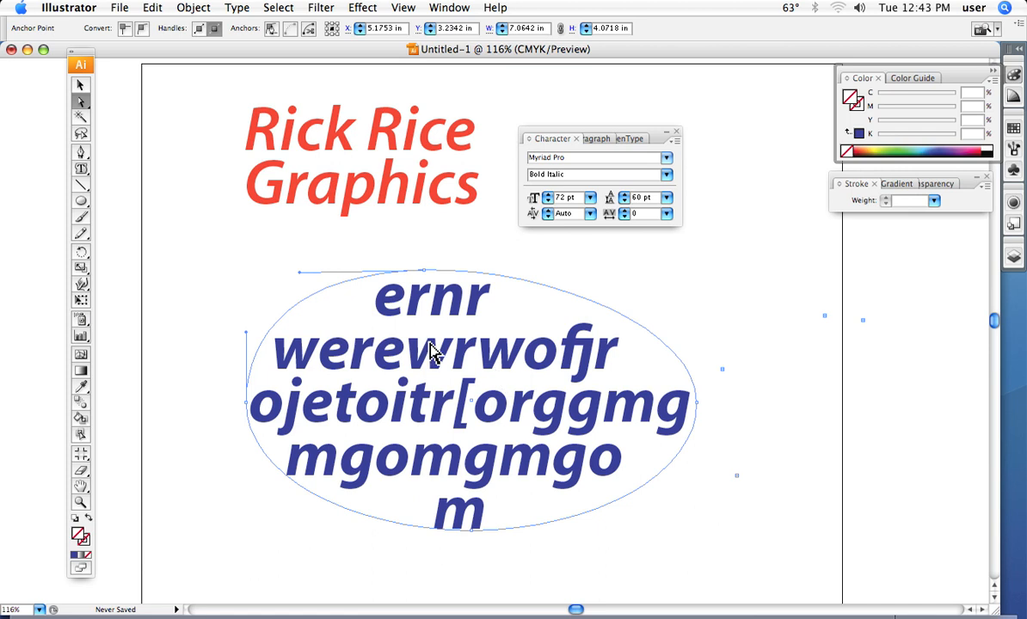
{"action": "right_click", "coordinate": [430, 352]}
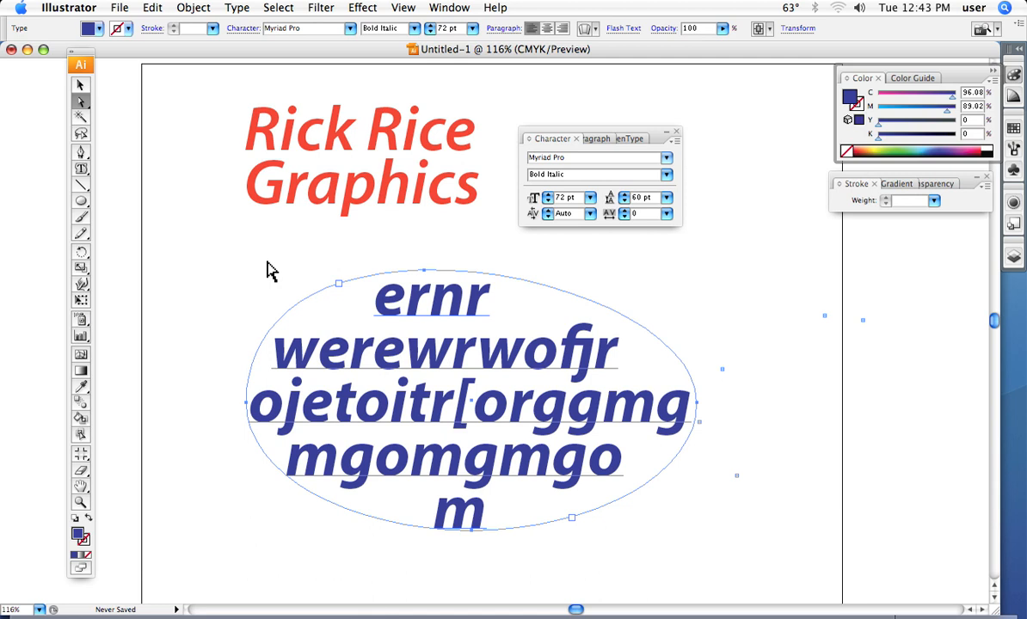
{"action": "mouse_move", "coordinate": [426, 331]}
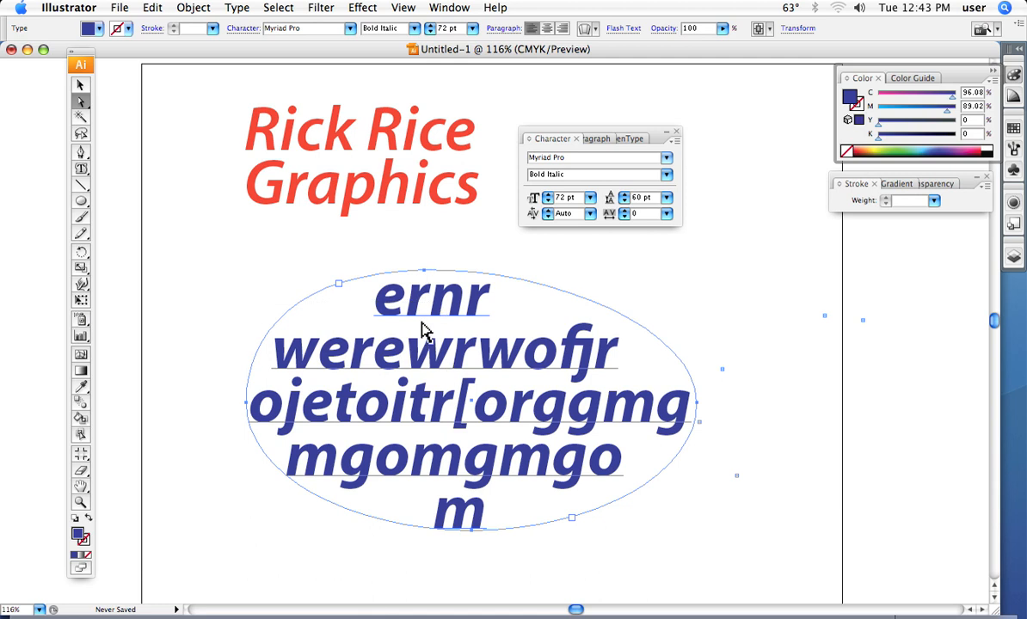
{"action": "mouse_move", "coordinate": [455, 413]}
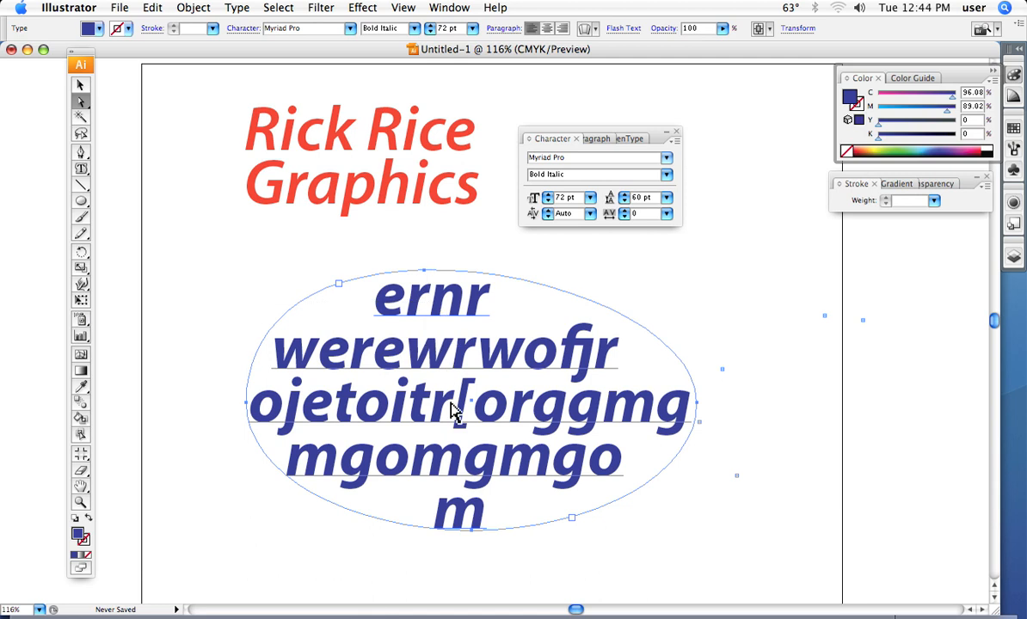
{"action": "mouse_move", "coordinate": [265, 294]}
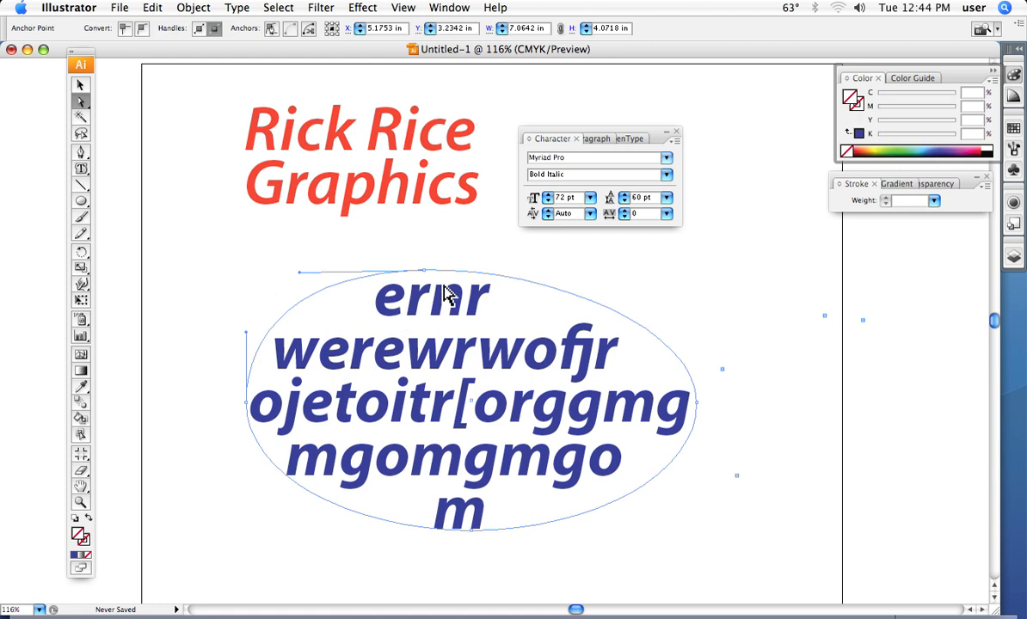
{"action": "mouse_move", "coordinate": [428, 325]}
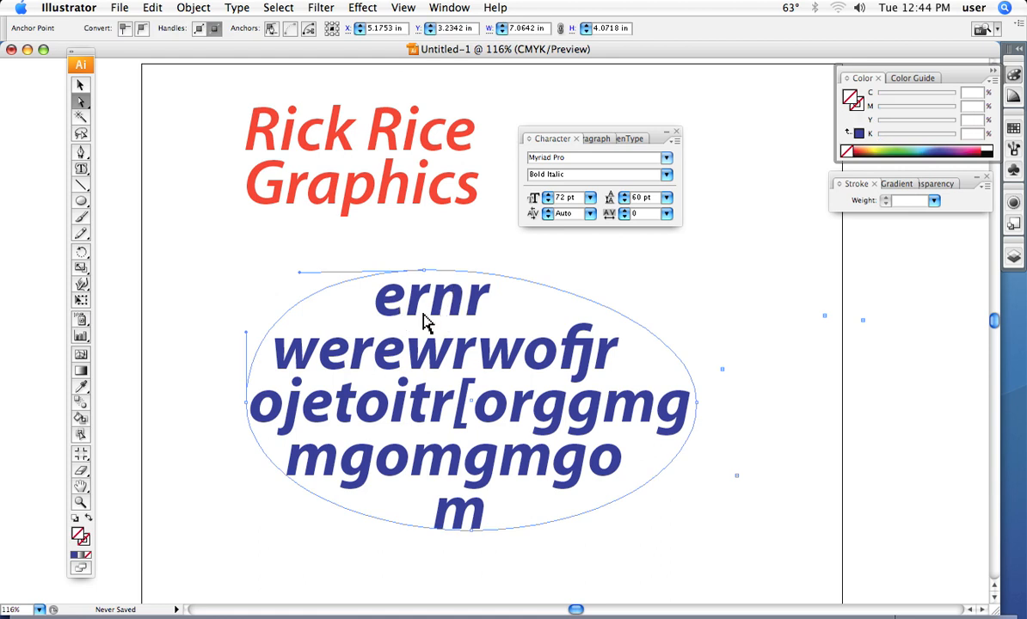
{"action": "mouse_move", "coordinate": [433, 282]}
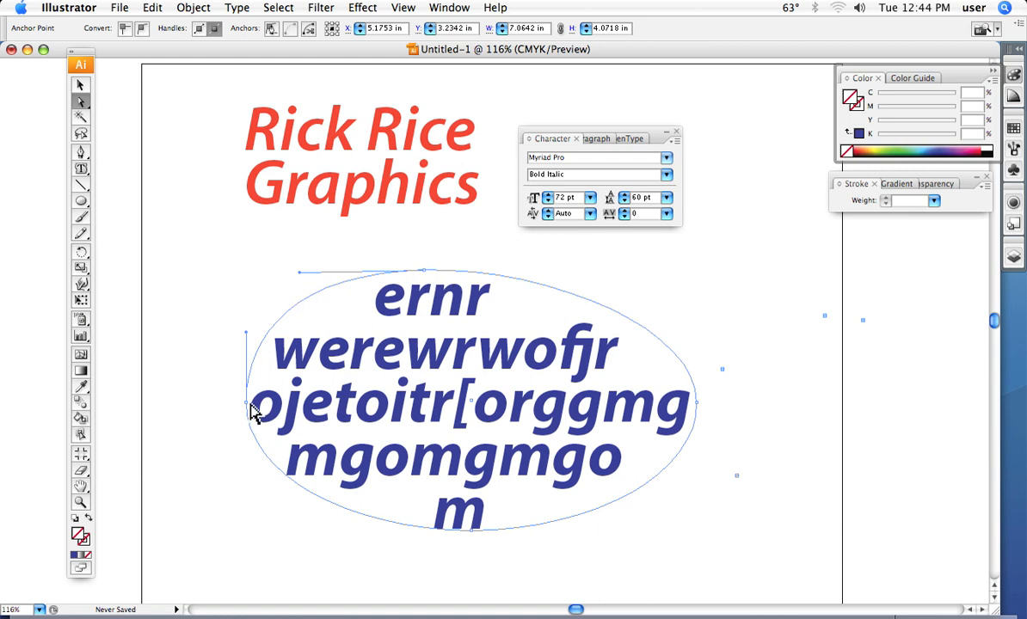
{"action": "mouse_move", "coordinate": [456, 438]}
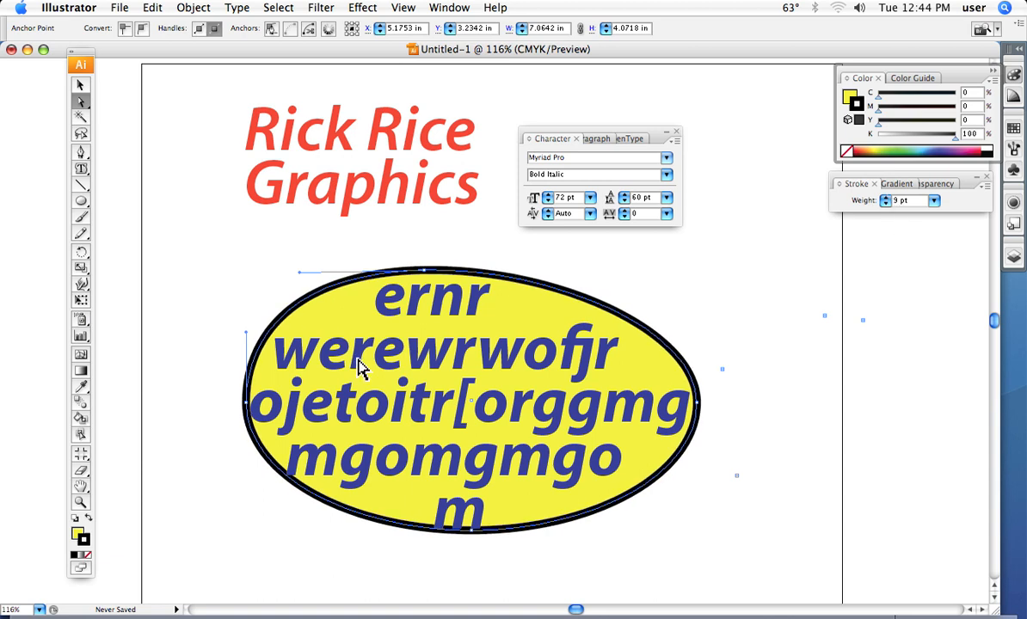
{"action": "mouse_move", "coordinate": [363, 377]}
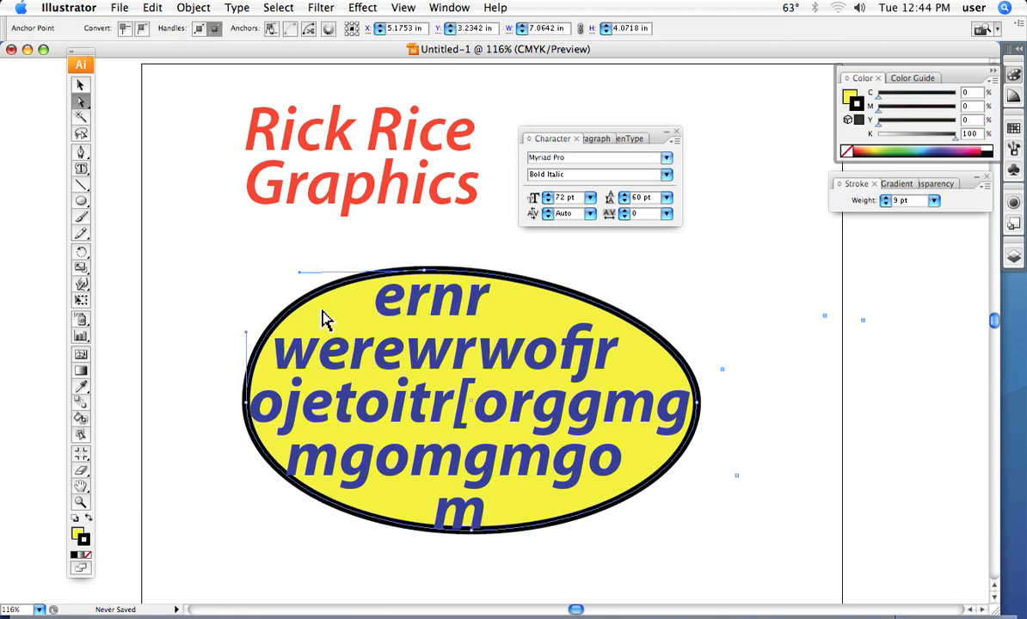
{"action": "mouse_move", "coordinate": [359, 361]}
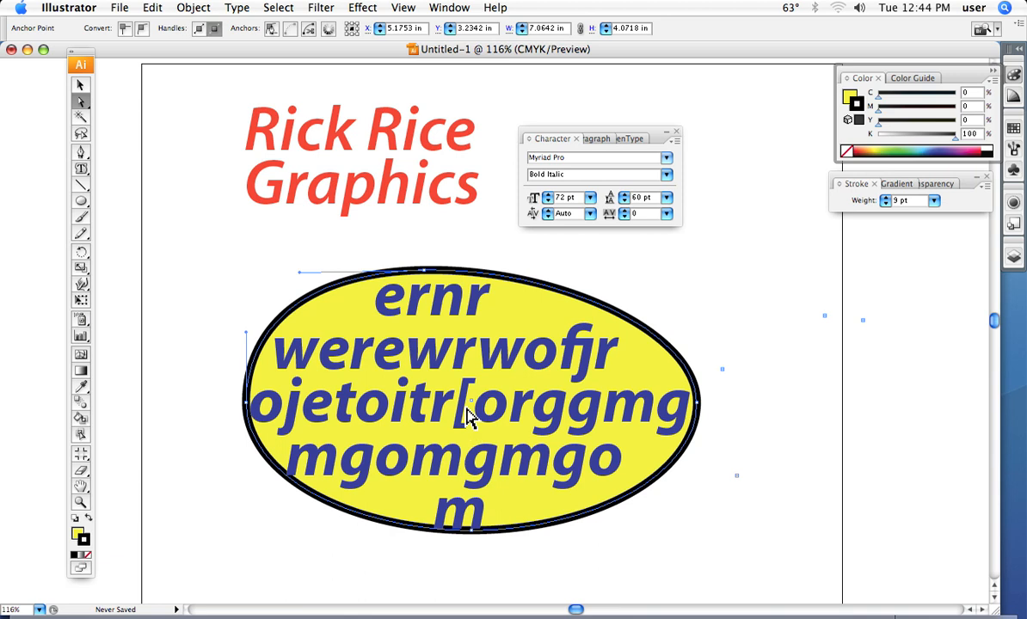
{"action": "mouse_move", "coordinate": [408, 419]}
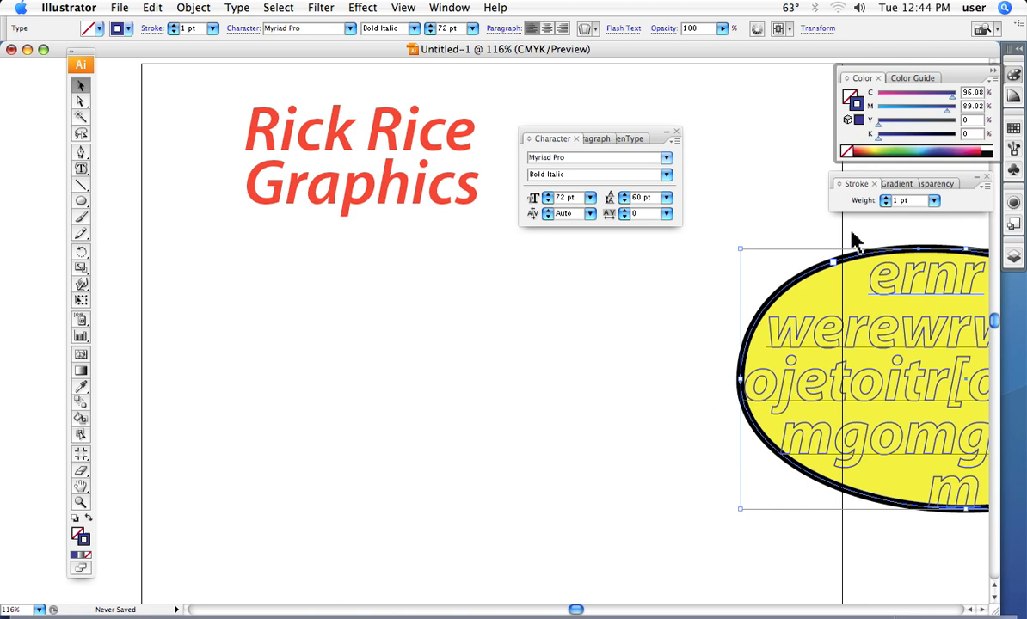
{"action": "mouse_move", "coordinate": [890, 213]}
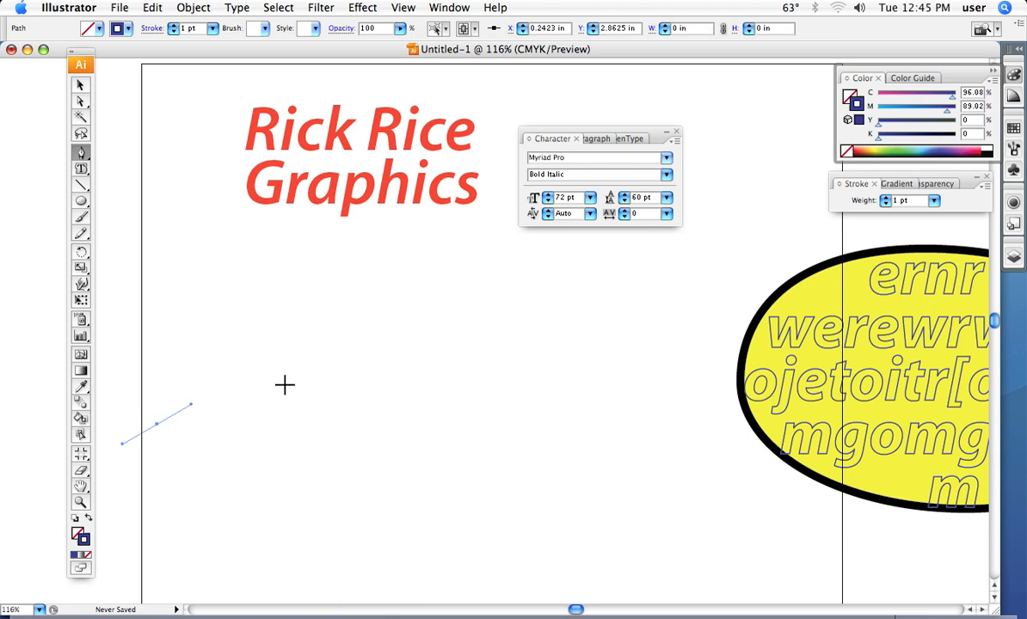
{"action": "mouse_move", "coordinate": [418, 302]}
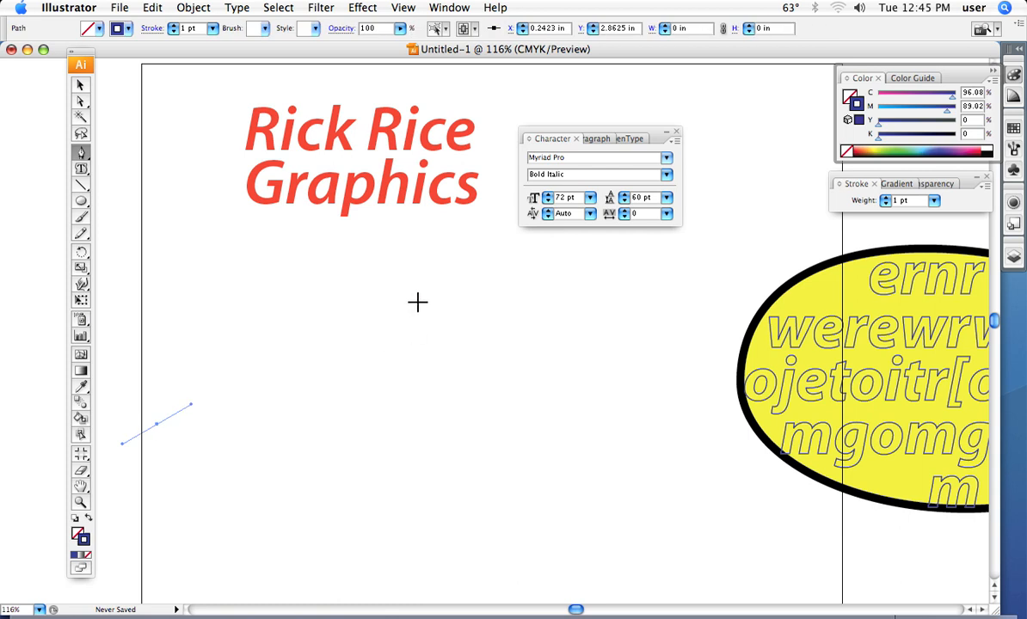
Draw the wavy S-curve with the Pen tool and give its stroke 8 pt weight.
{"action": "left_click", "coordinate": [404, 322]}
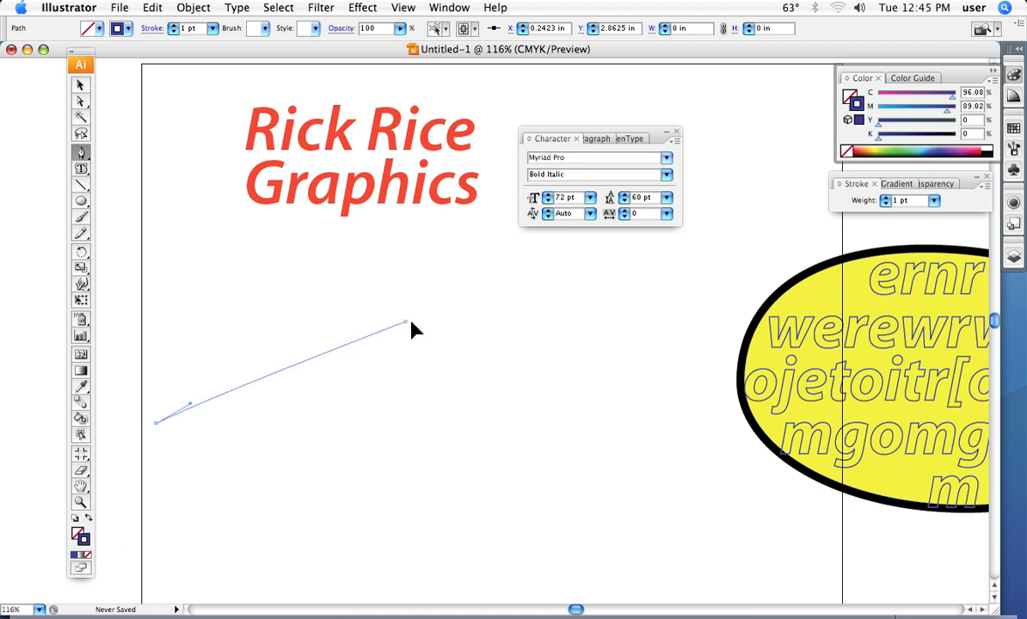
{"action": "left_click_drag", "start_coordinate": [404, 323], "coordinate": [511, 344]}
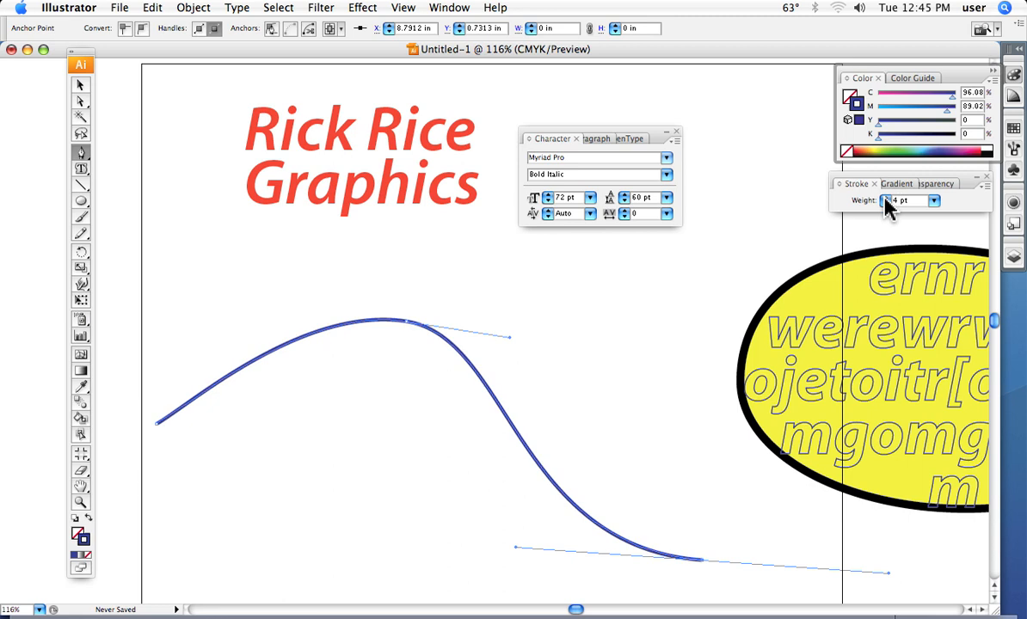
{"action": "left_click", "coordinate": [907, 200]}
{"action": "type", "text": "8"}
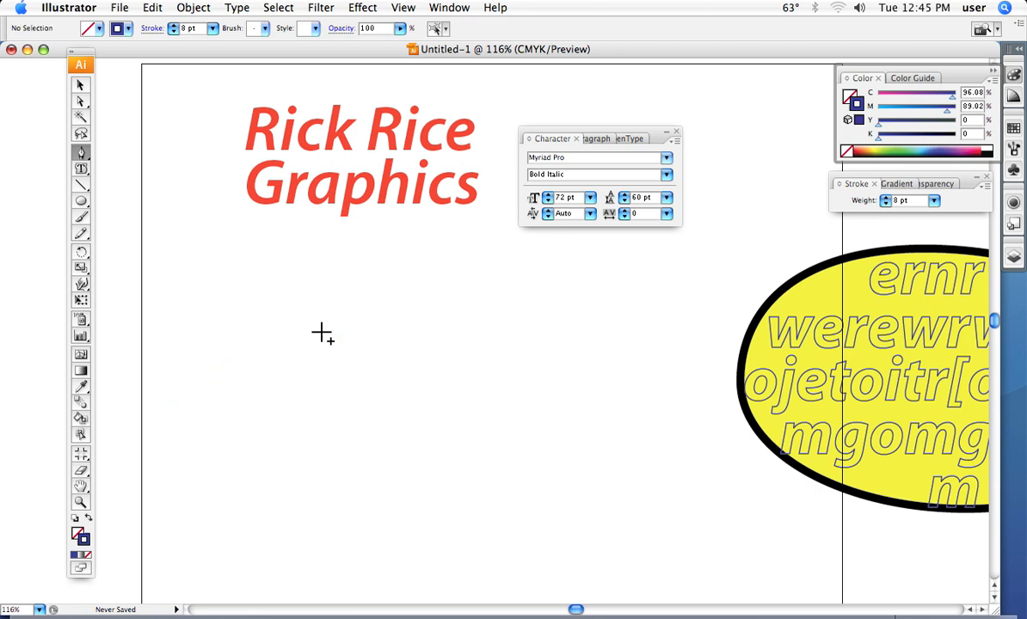
{"action": "left_click_drag", "start_coordinate": [101, 425], "coordinate": [208, 382]}
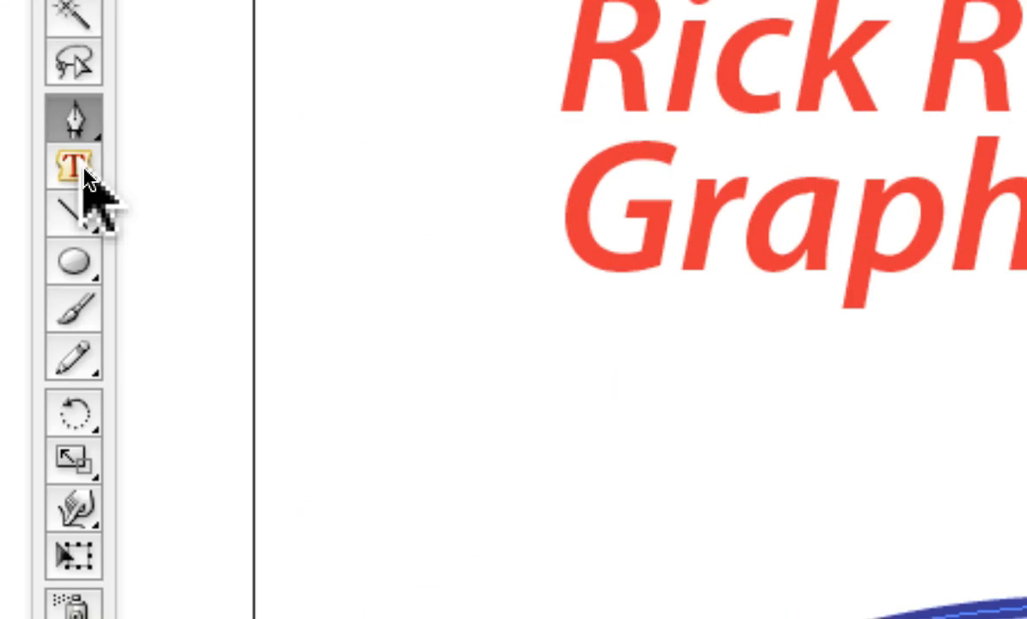
Type 'Rick Rice Graphics' along the S-curve using the Type on a Path tool.
{"action": "left_click", "coordinate": [72, 165]}
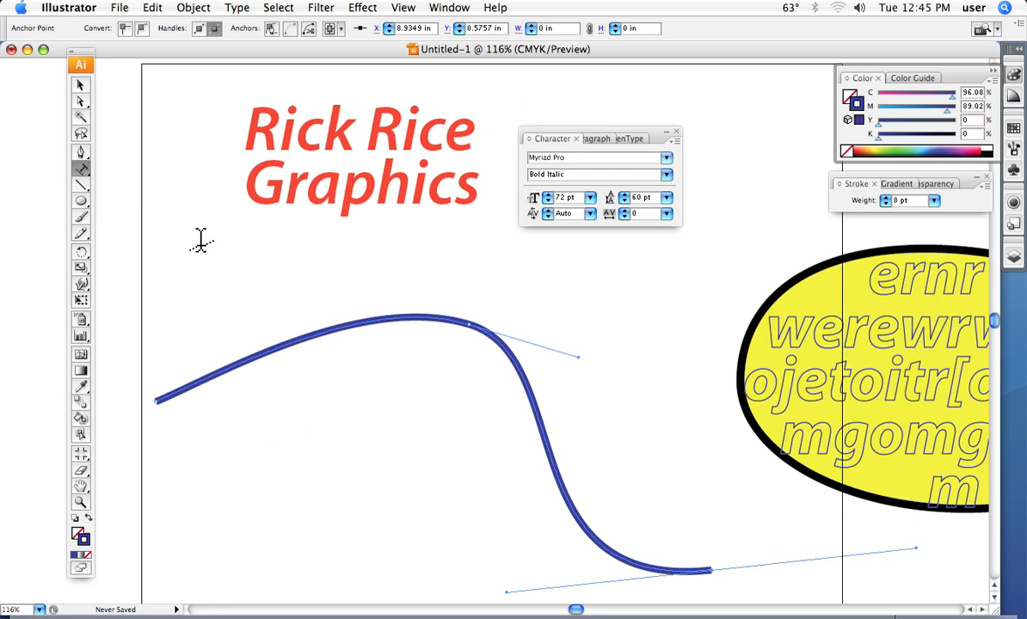
{"action": "mouse_move", "coordinate": [247, 343]}
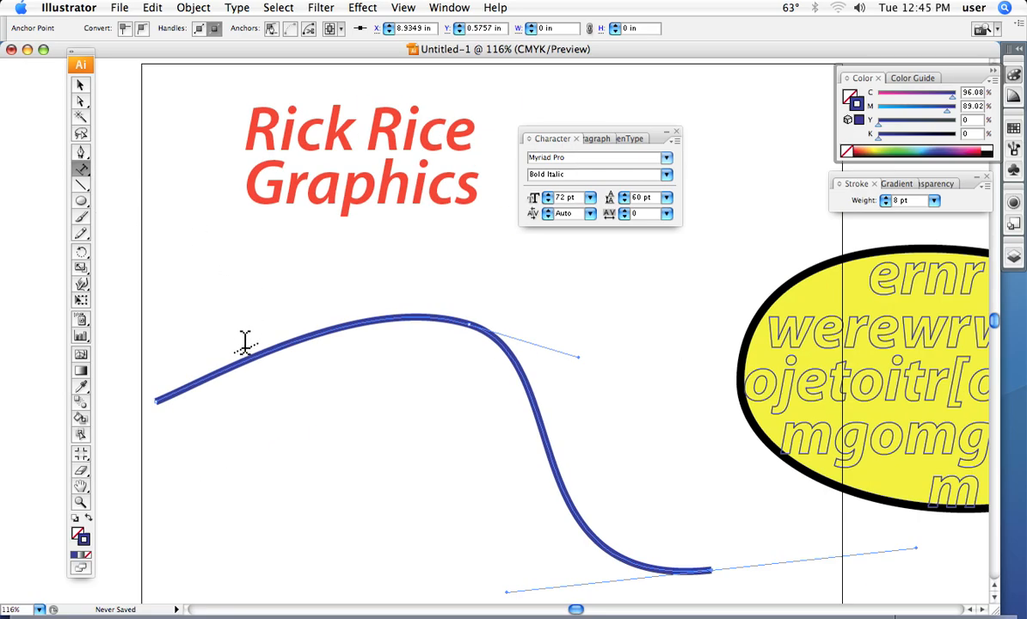
{"action": "mouse_move", "coordinate": [208, 368]}
{"action": "type", "text": "Rick Ri"}
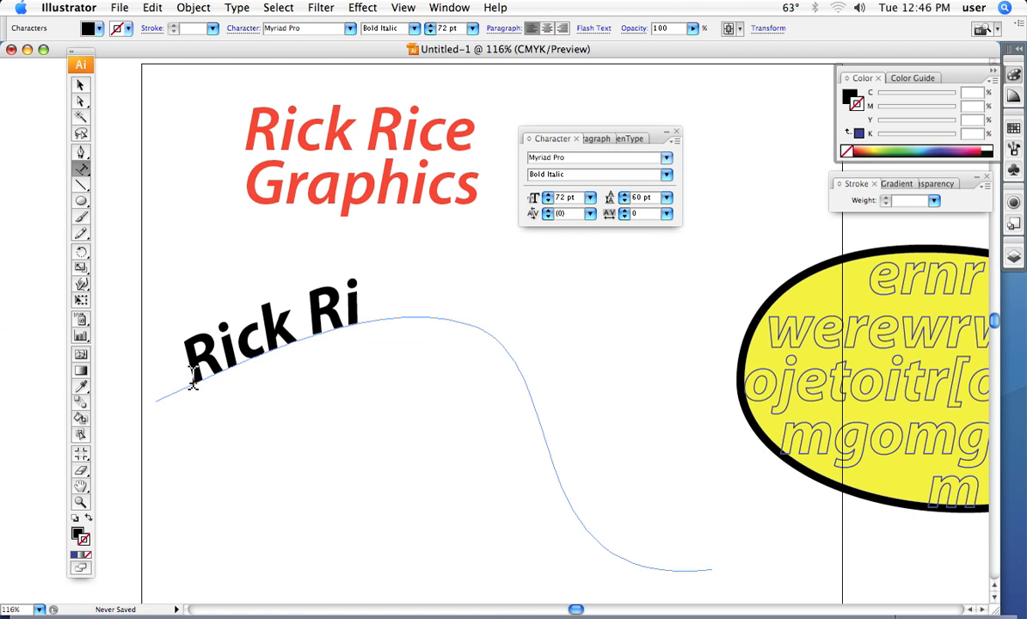
{"action": "type", "text": "ce"}
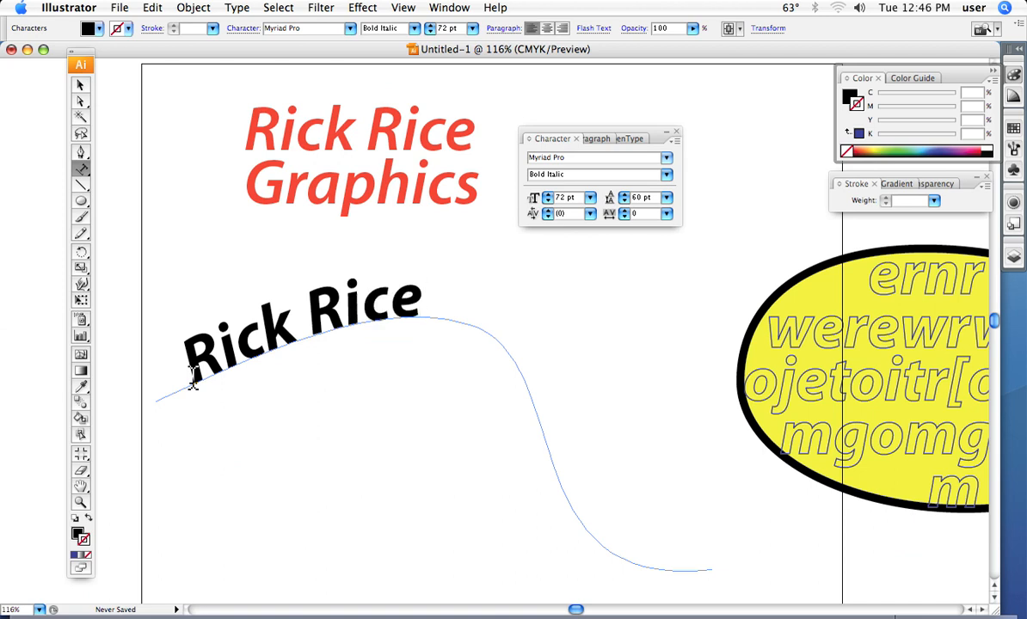
{"action": "type", "text": "Gra"}
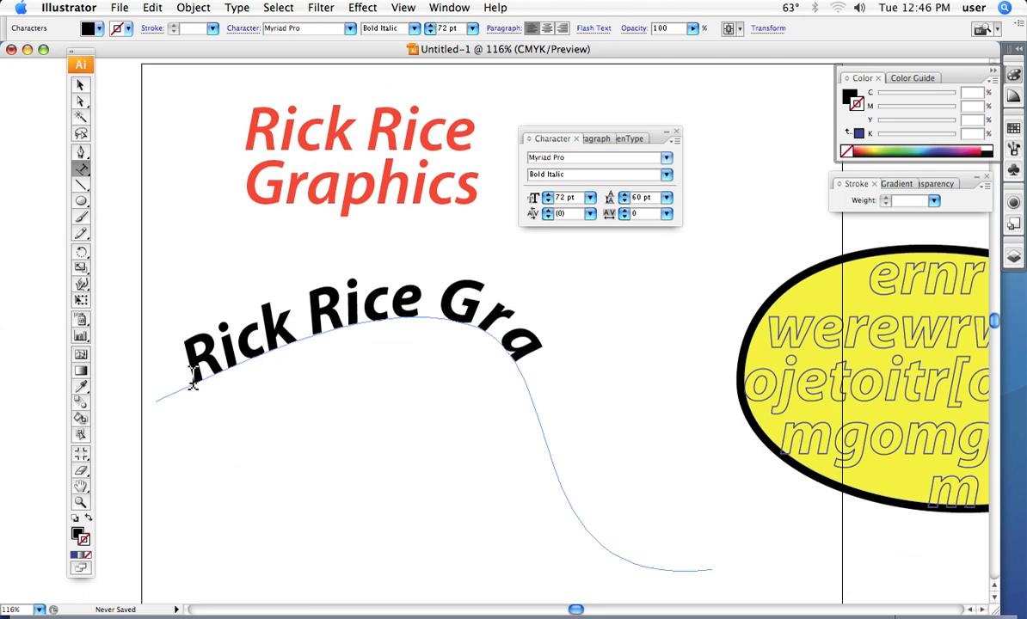
{"action": "type", "text": "phics"}
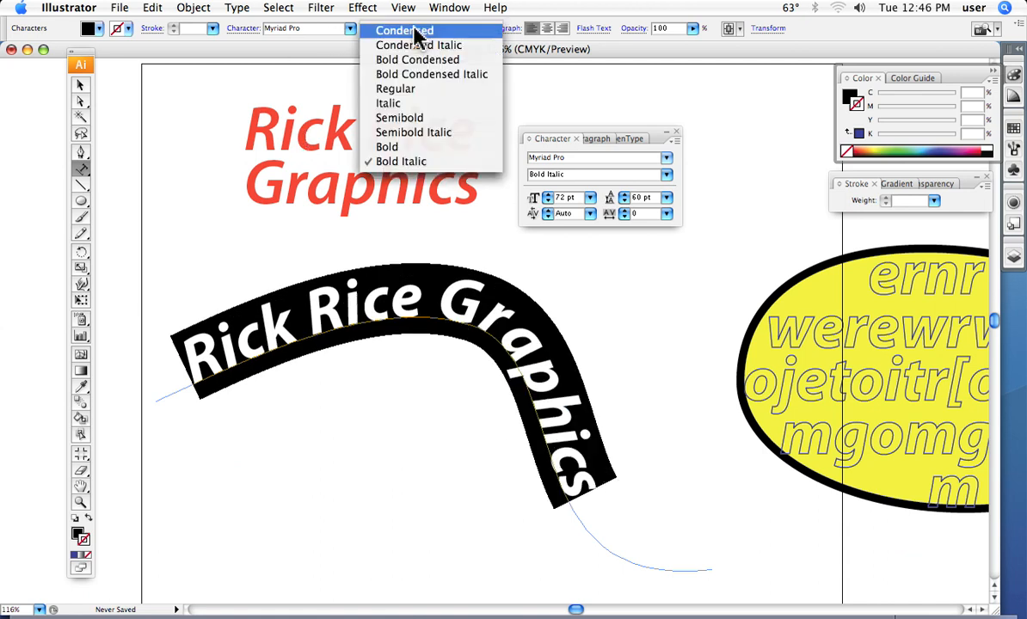
{"action": "mouse_move", "coordinate": [400, 146]}
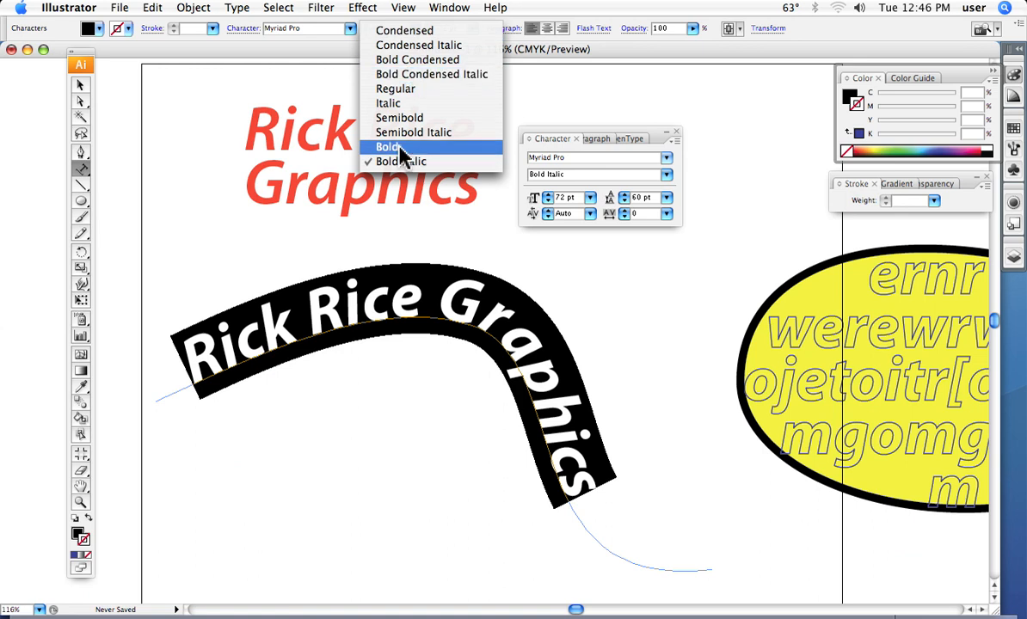
Change the curved text's font style from Bold Italic to Bold.
{"action": "left_click", "coordinate": [388, 146]}
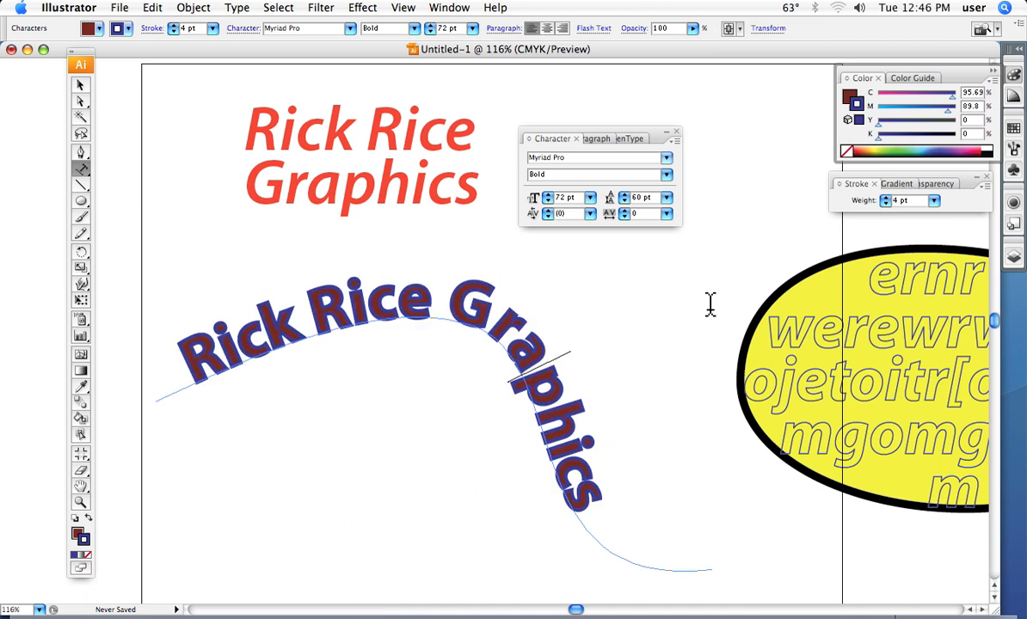
{"action": "mouse_move", "coordinate": [434, 338]}
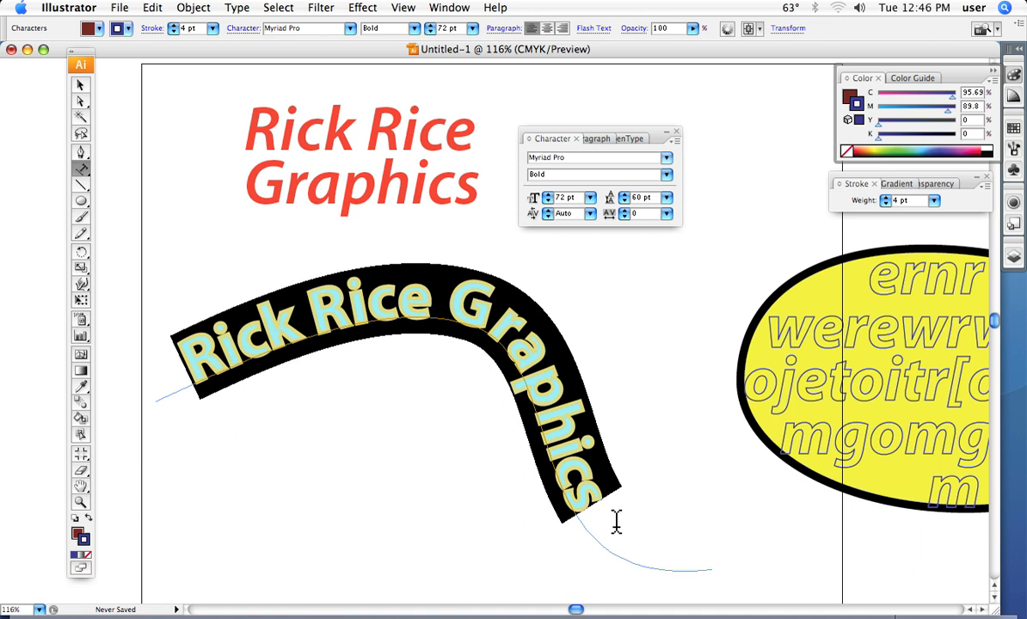
{"action": "mouse_move", "coordinate": [207, 275]}
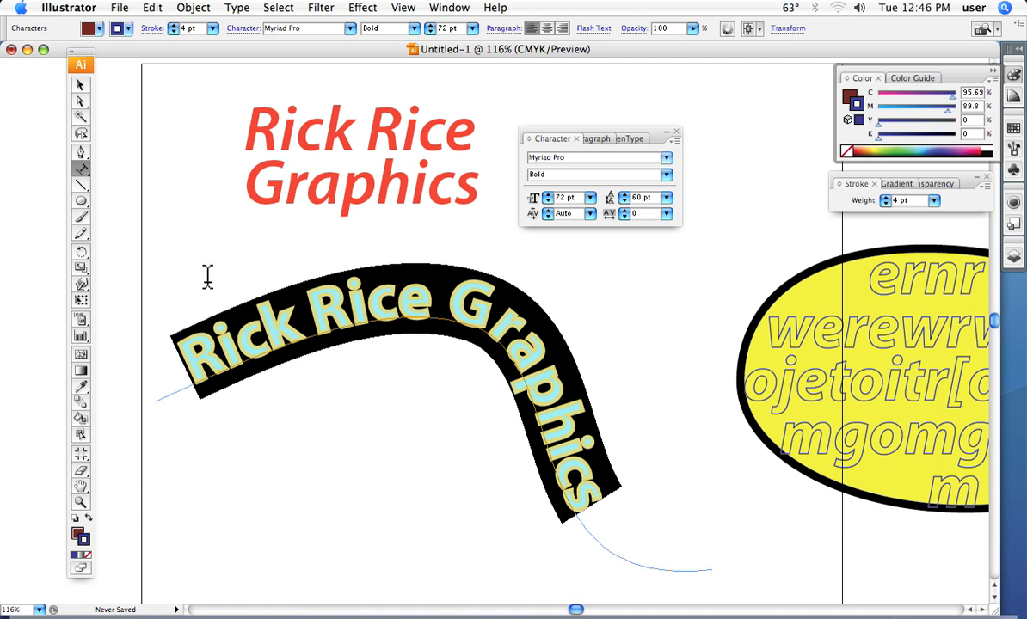
{"action": "mouse_move", "coordinate": [81, 102]}
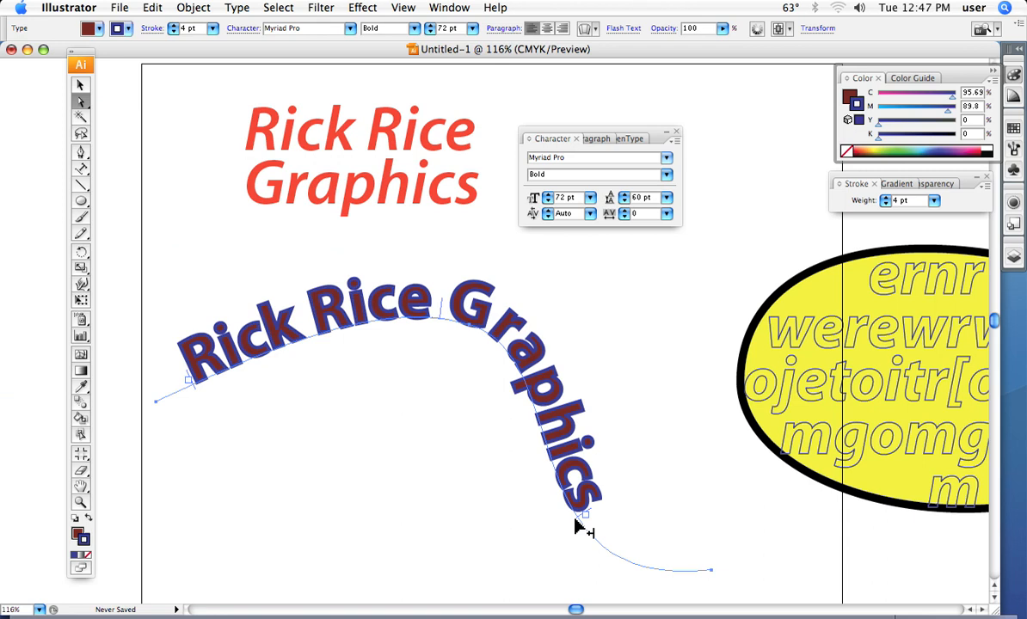
{"action": "mouse_move", "coordinate": [247, 445]}
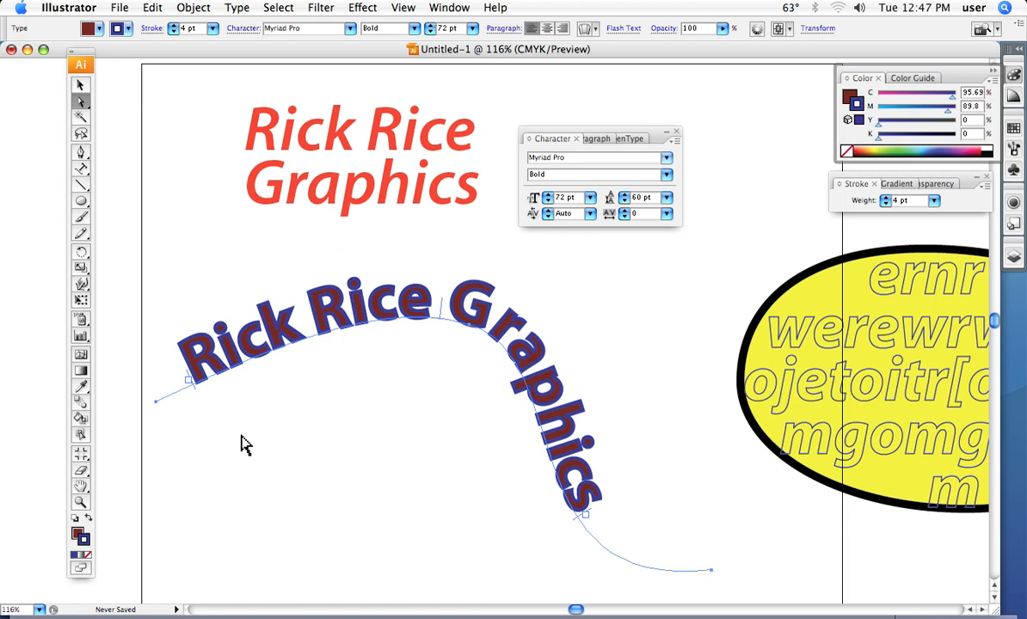
{"action": "mouse_move", "coordinate": [189, 383]}
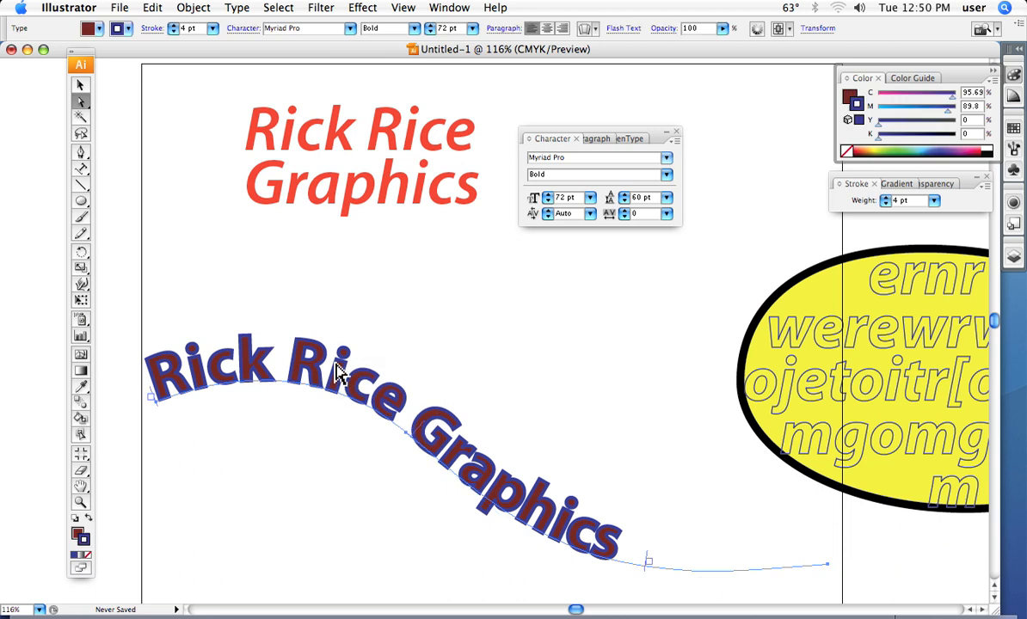
{"action": "mouse_move", "coordinate": [155, 396]}
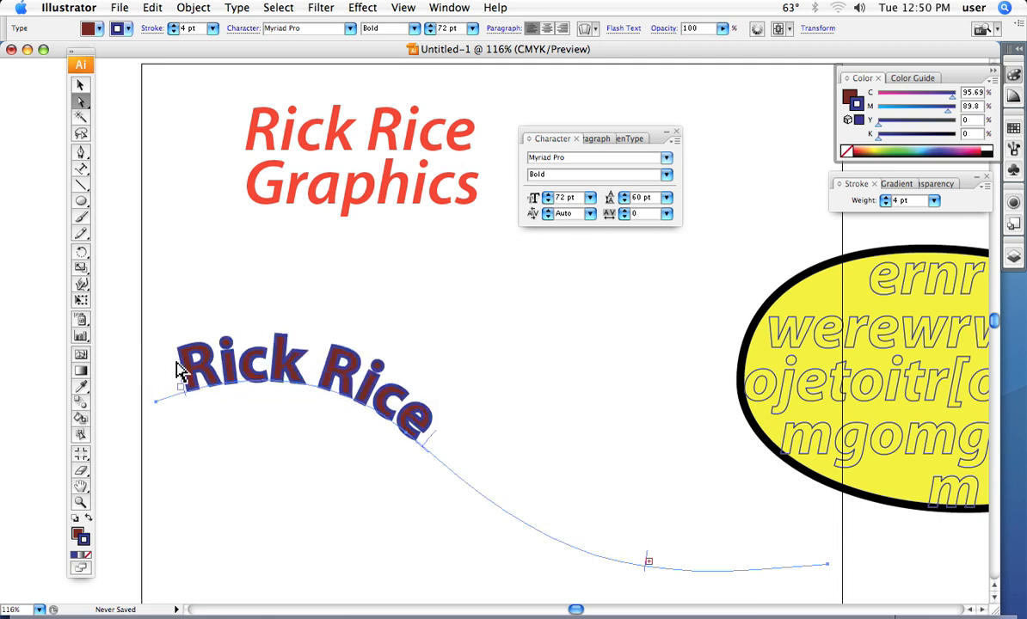
{"action": "mouse_move", "coordinate": [186, 385]}
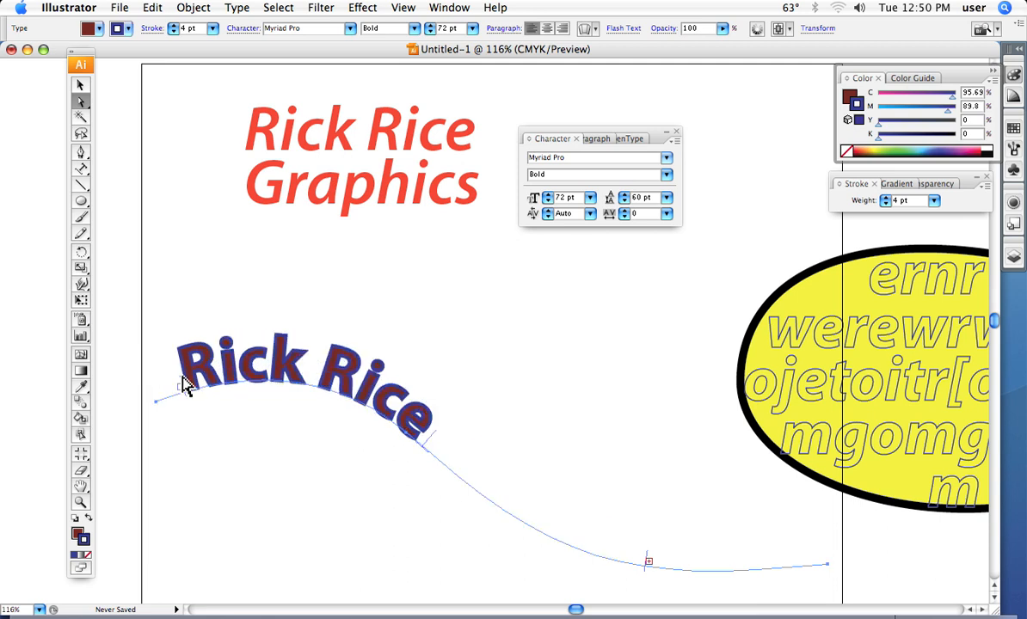
{"action": "type", "text": "Graphics"}
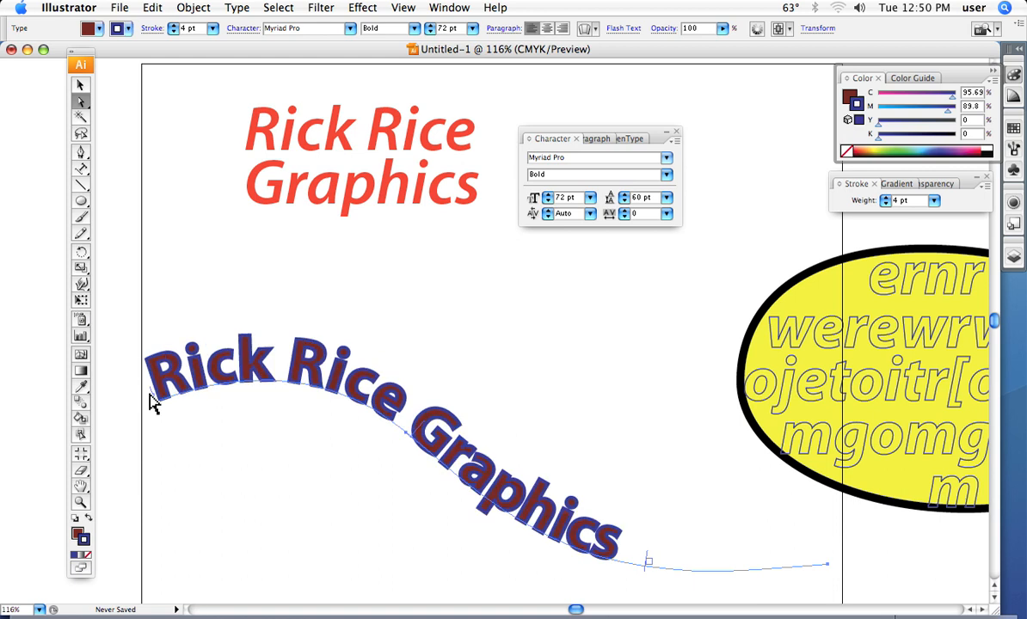
{"action": "left_click", "coordinate": [336, 412]}
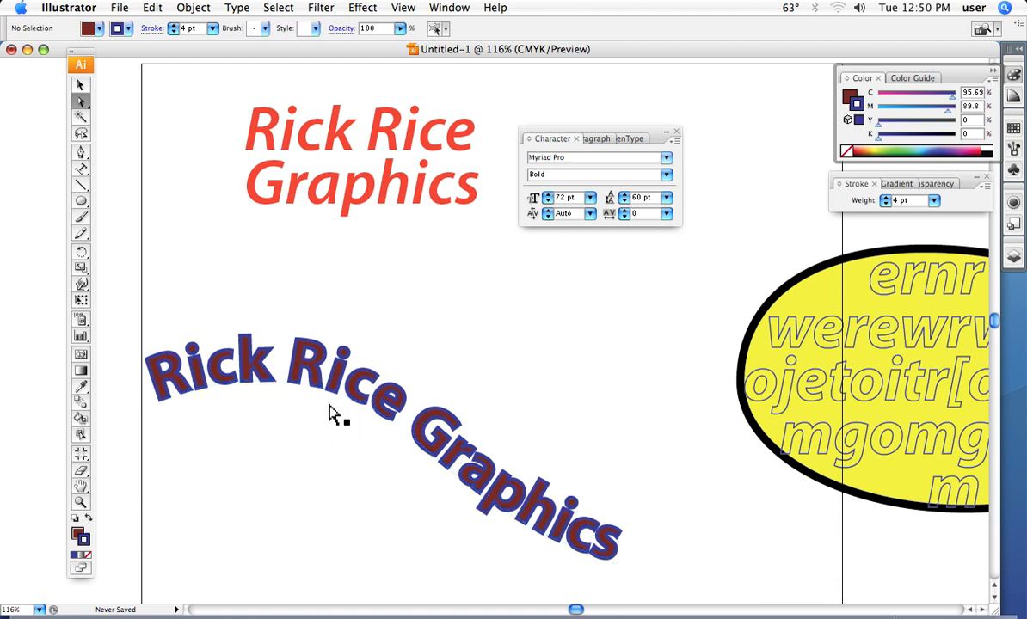